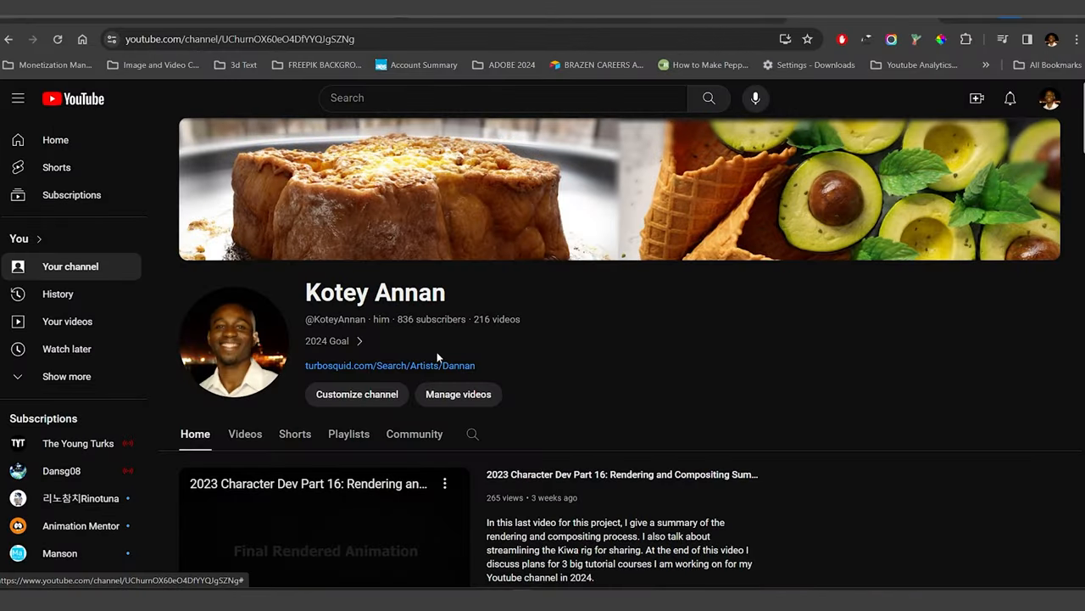
Step: Scroll to the 'Most Watched Food Sculpting Timelapses' row and pick the cheeseburger sculpt
scroll(down, 3)
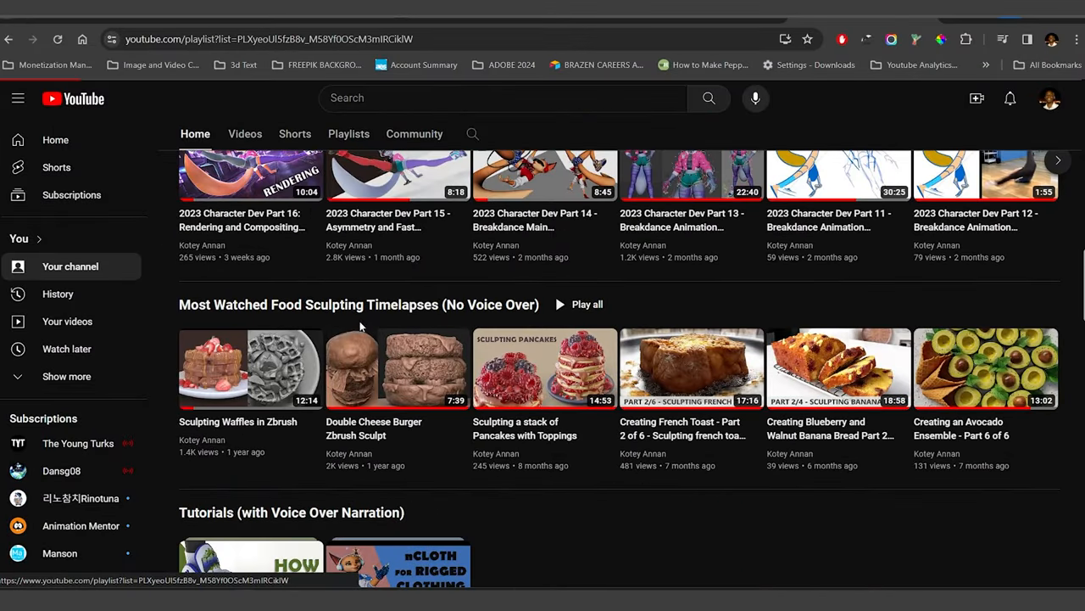
click(396, 367)
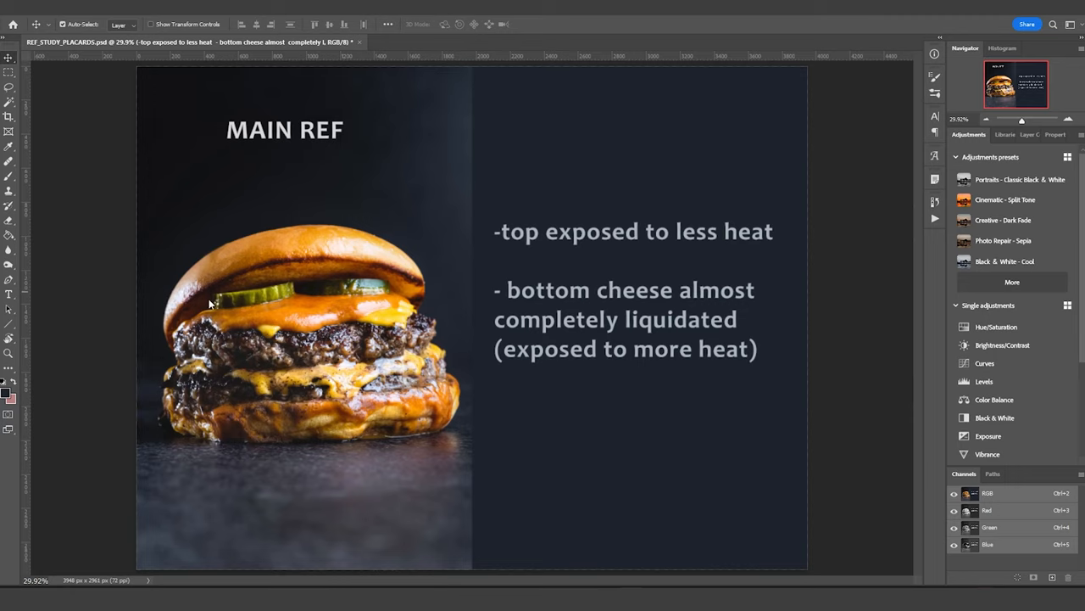
mouse_move(307, 351)
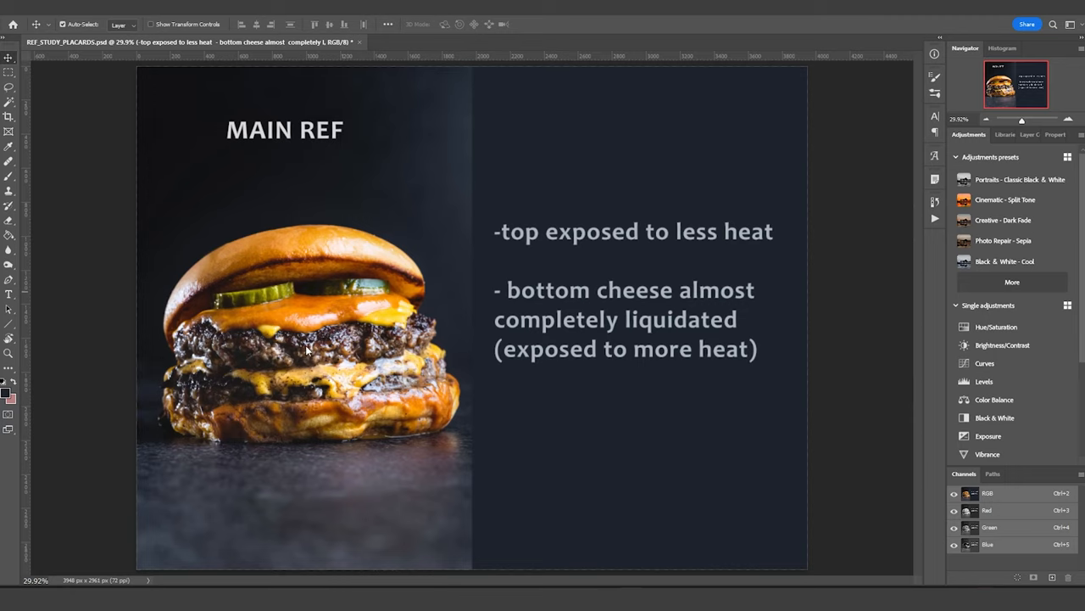
mouse_move(321, 378)
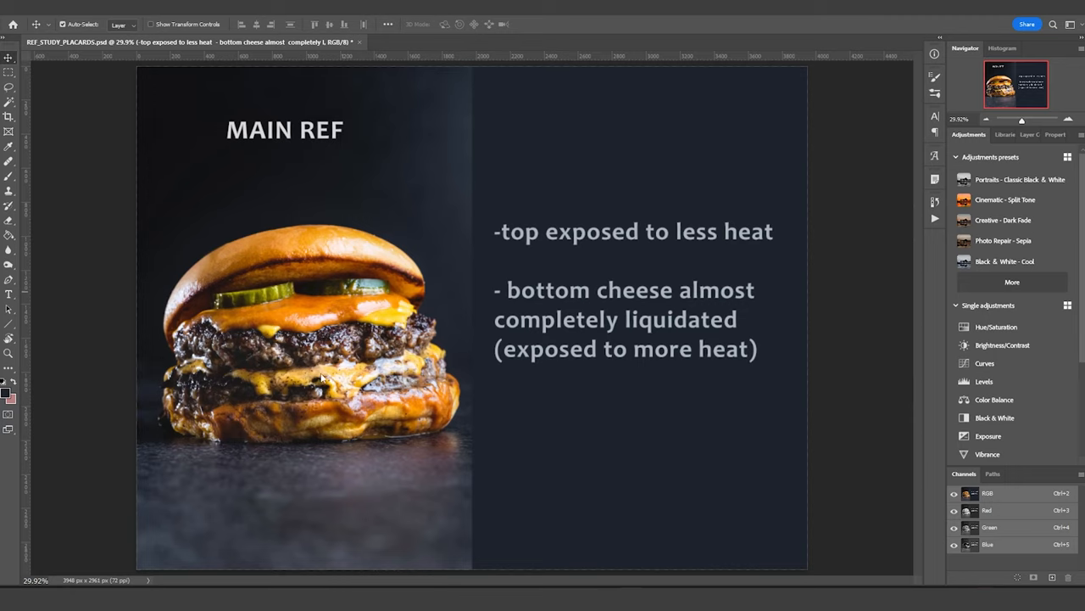
mouse_move(286, 362)
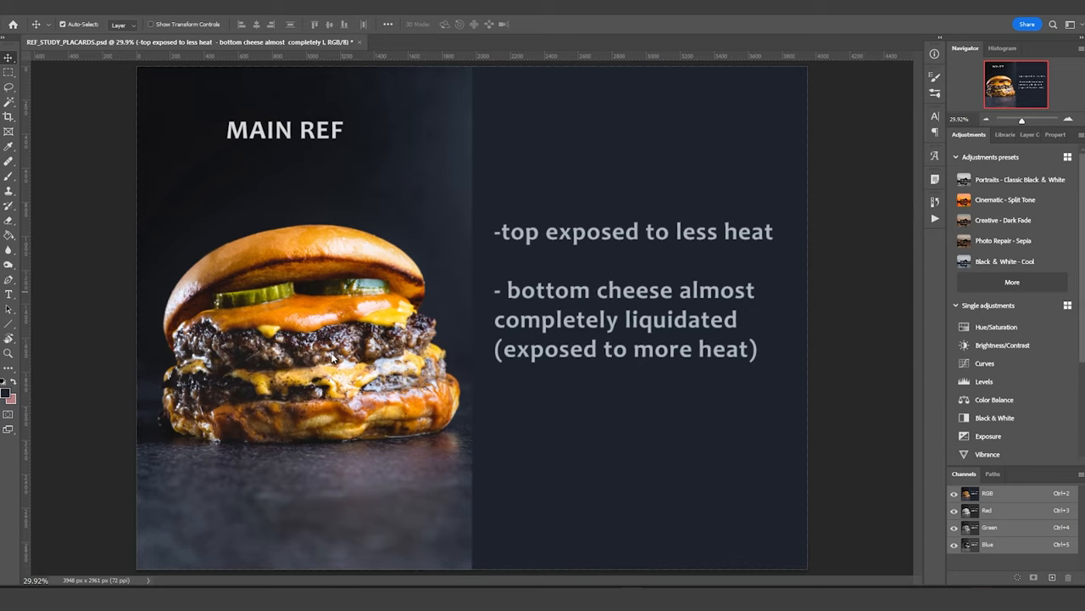
mouse_move(356, 371)
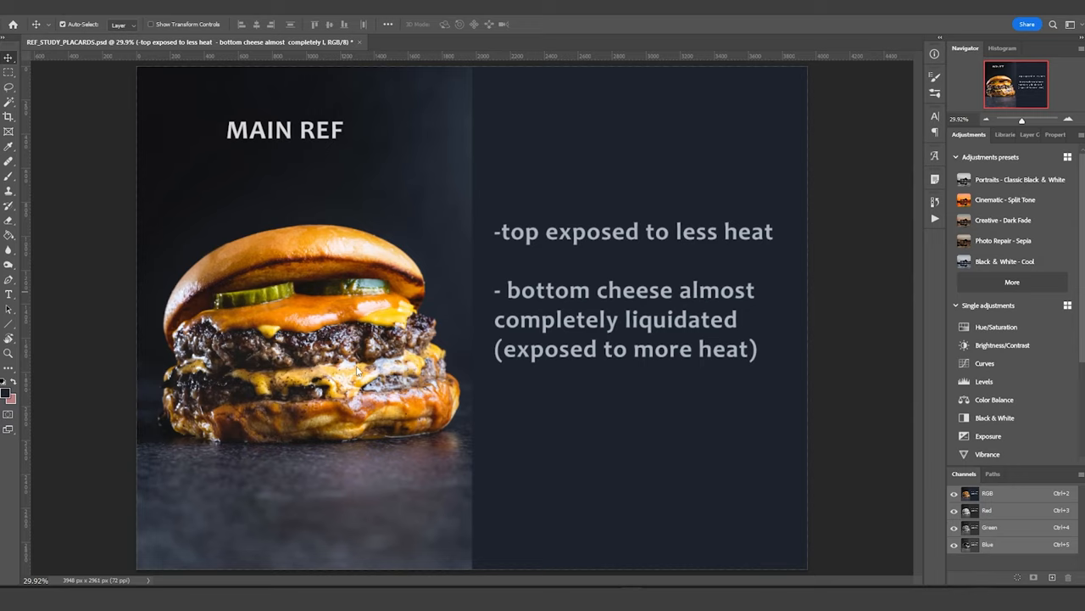
mouse_move(366, 383)
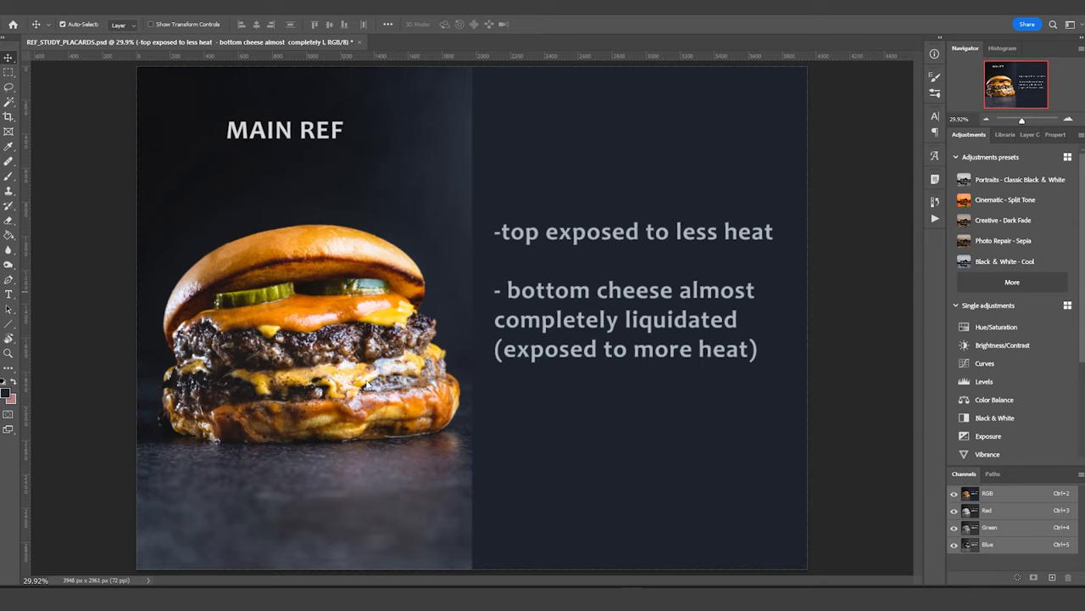
mouse_move(298, 390)
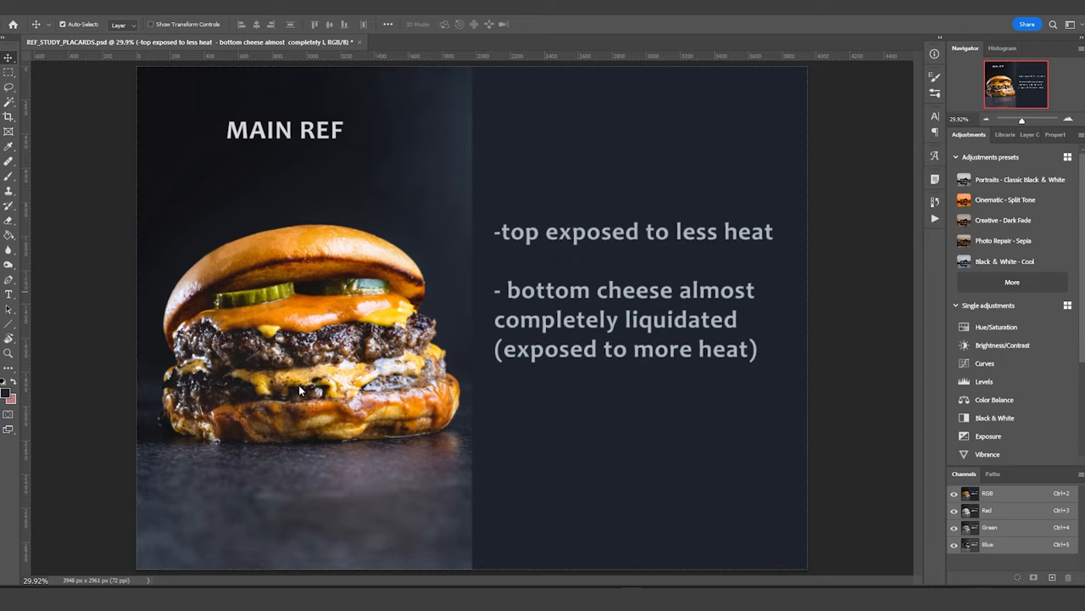
mouse_move(249, 380)
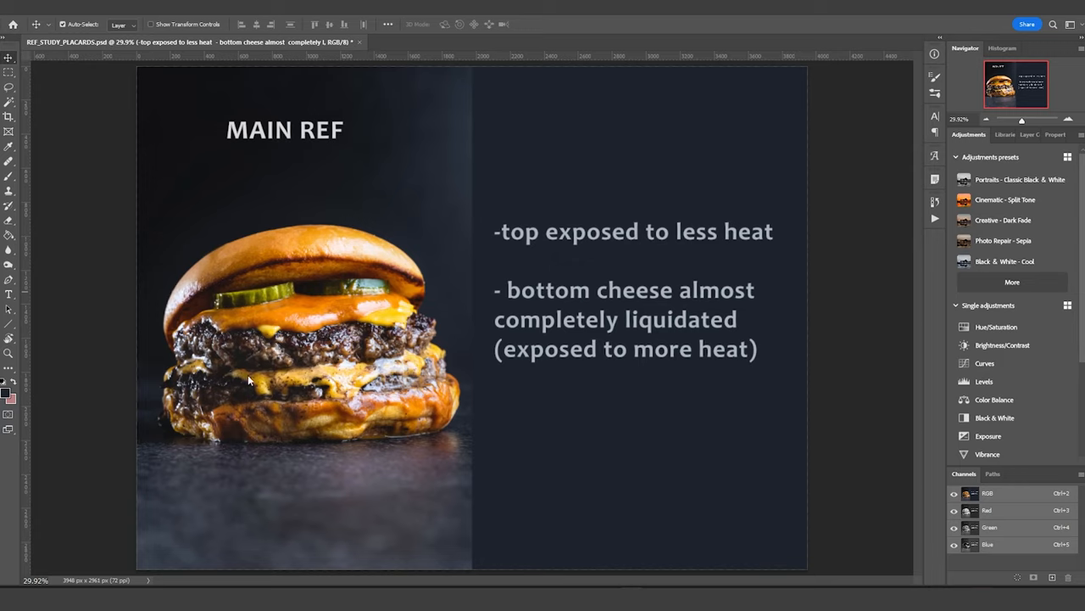
mouse_move(226, 342)
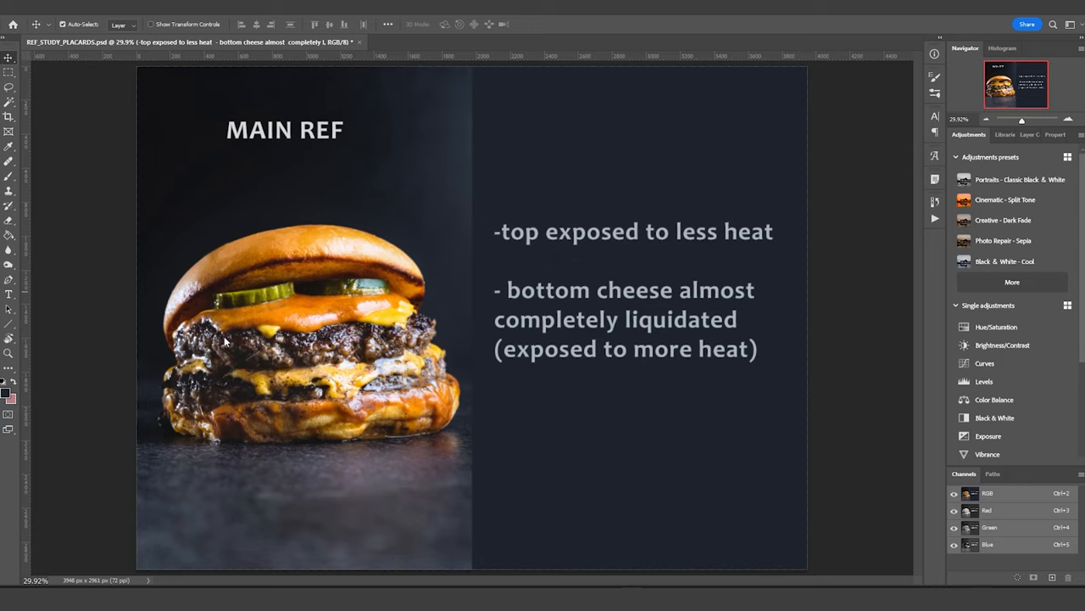
mouse_move(346, 369)
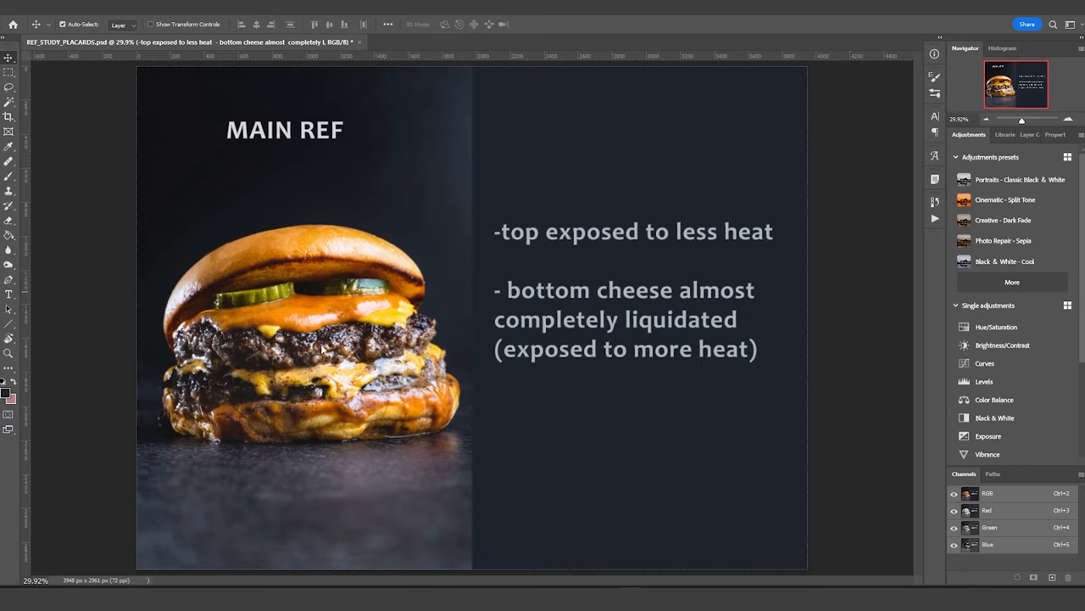
mouse_move(258, 318)
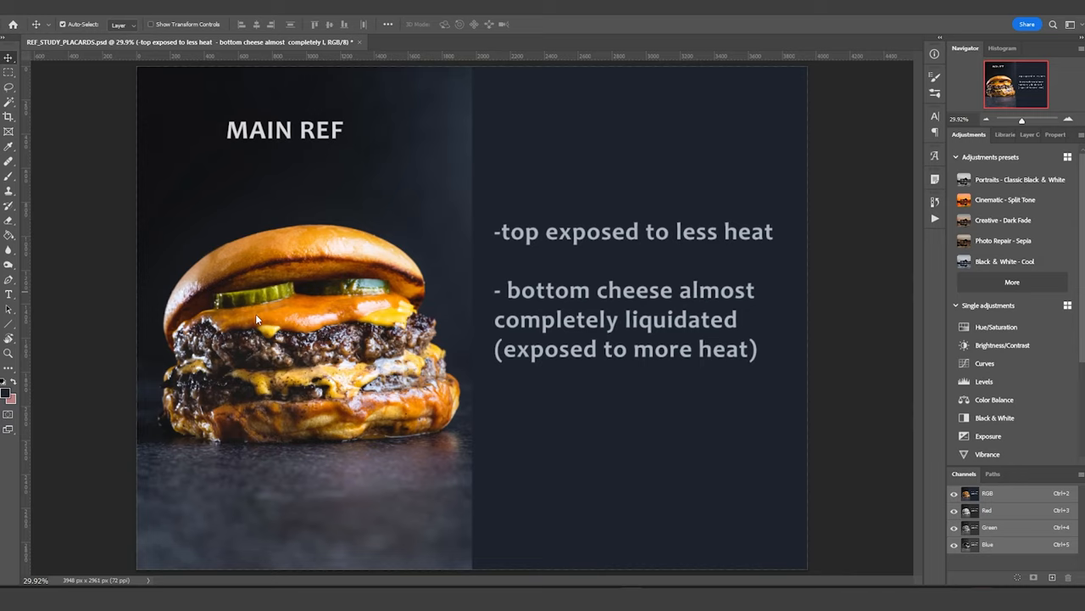
mouse_move(267, 335)
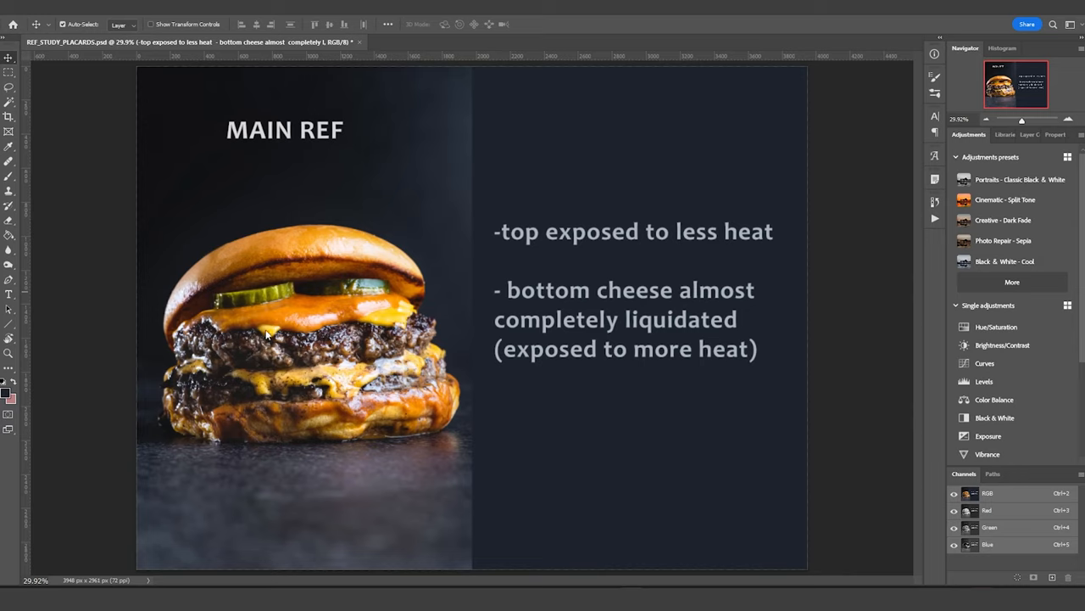
mouse_move(199, 318)
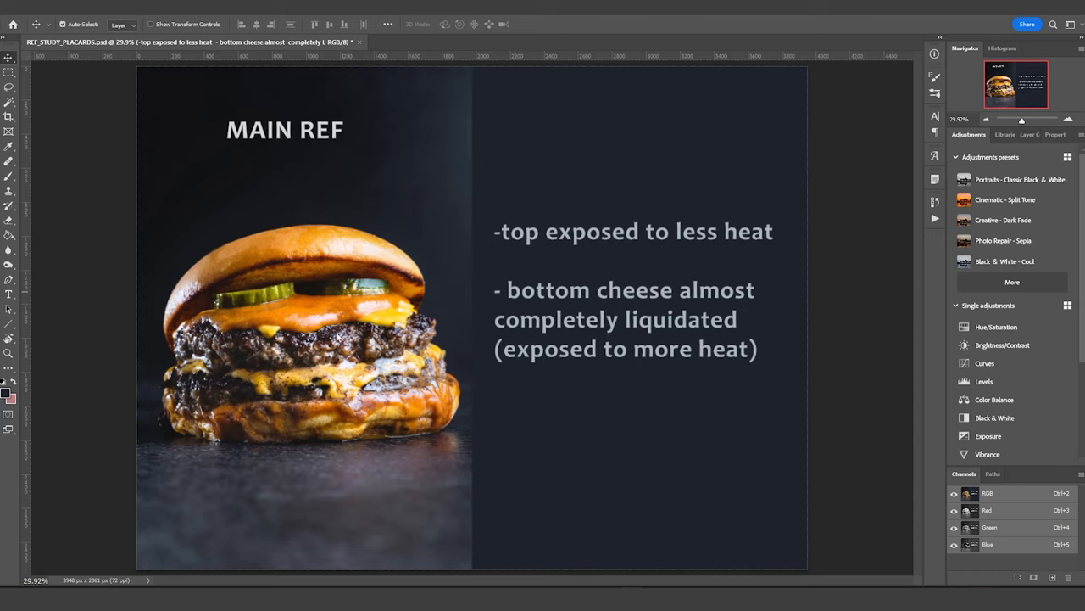
mouse_move(424, 330)
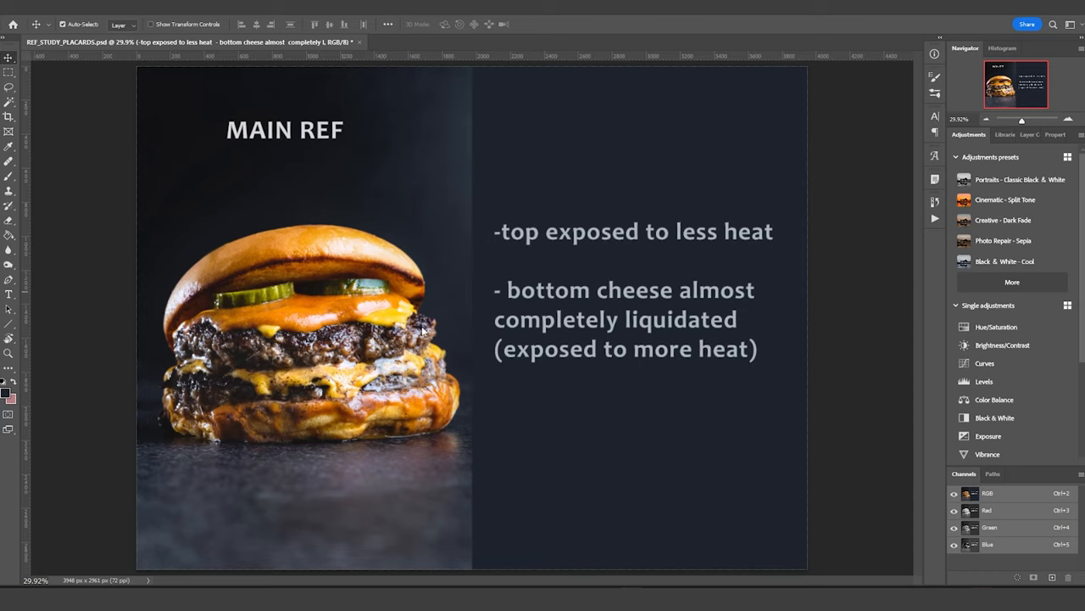
mouse_move(229, 338)
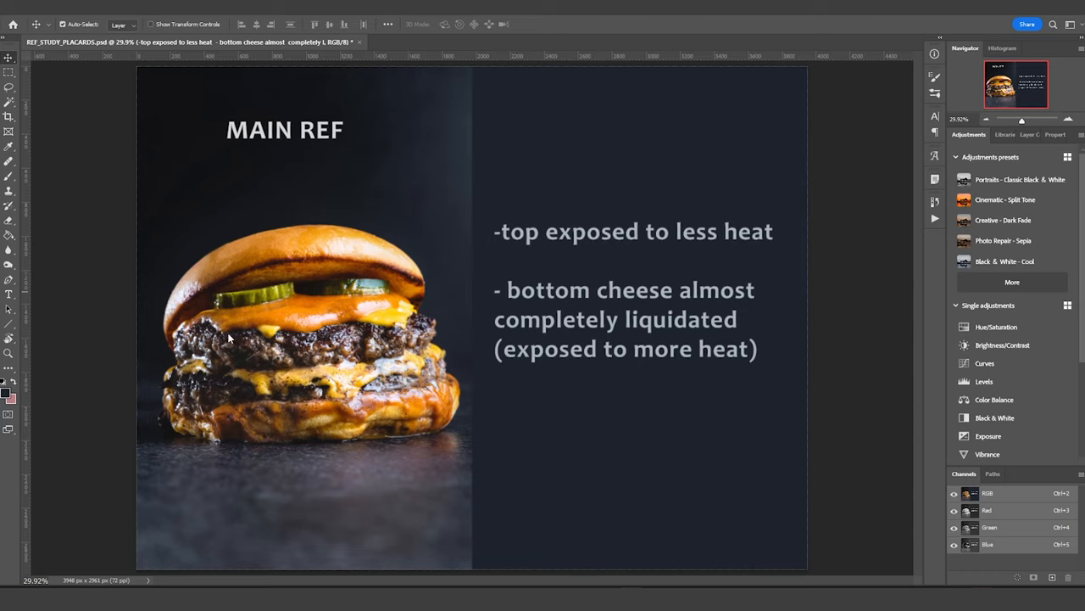
mouse_move(321, 384)
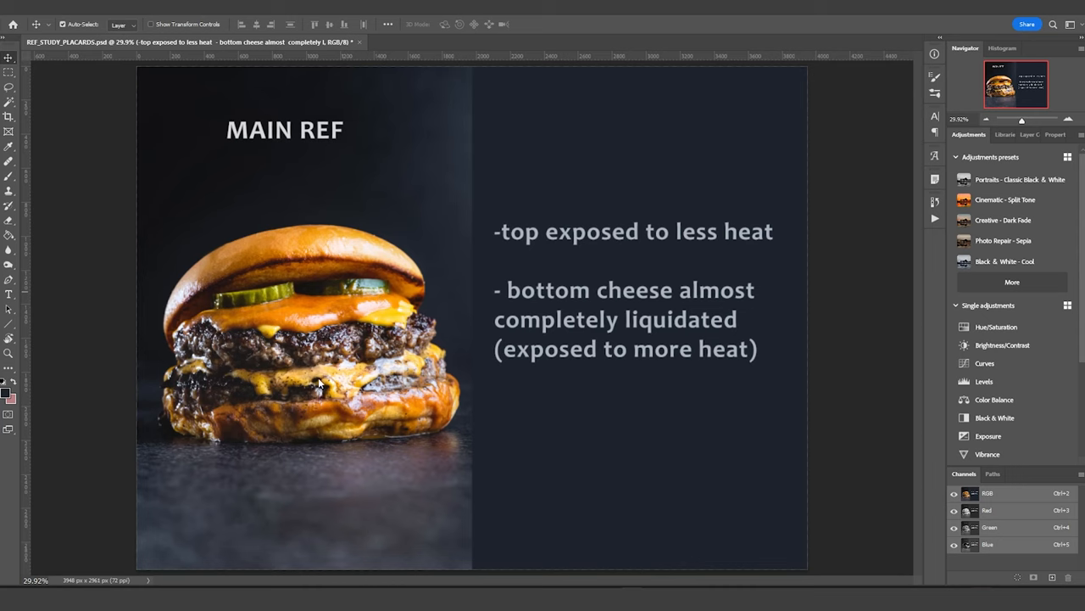
mouse_move(329, 317)
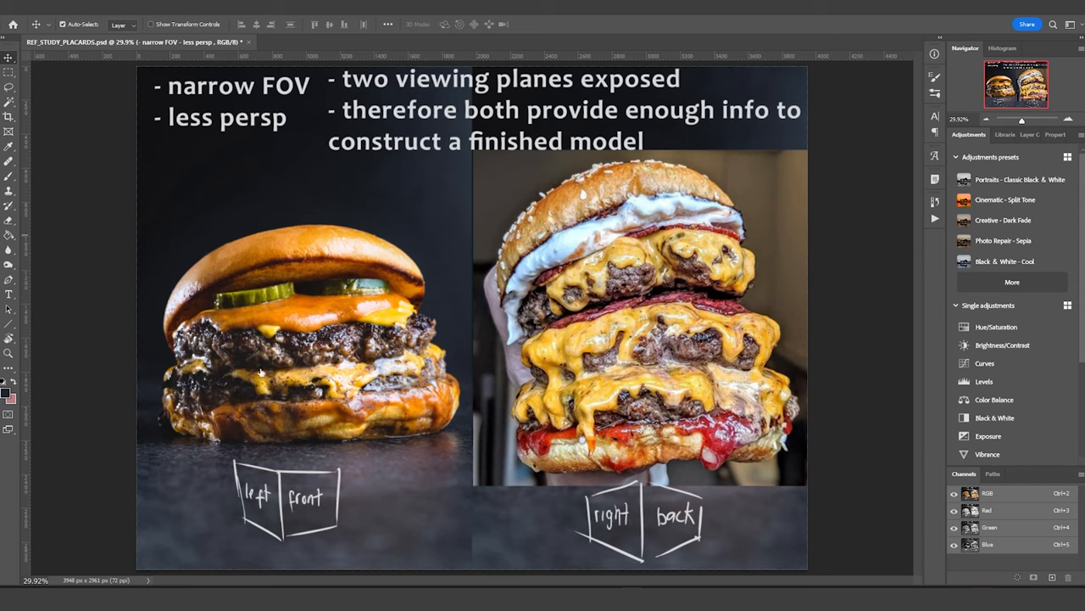
mouse_move(9, 180)
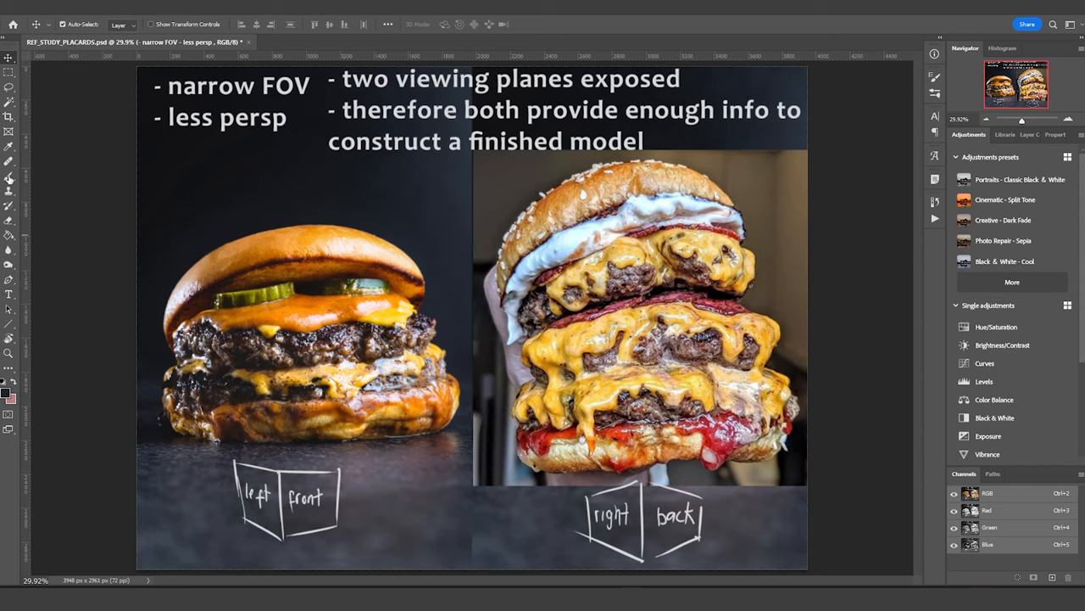
Step: Select the Brush tool on the two-reference burger placard with FOV notes
click(8, 176)
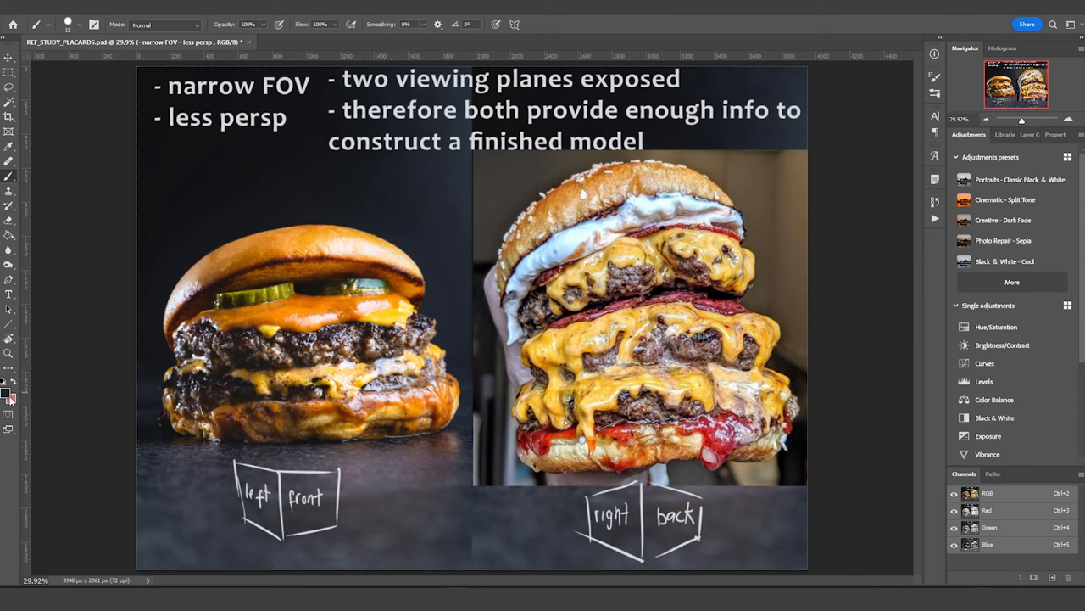
click(9, 392)
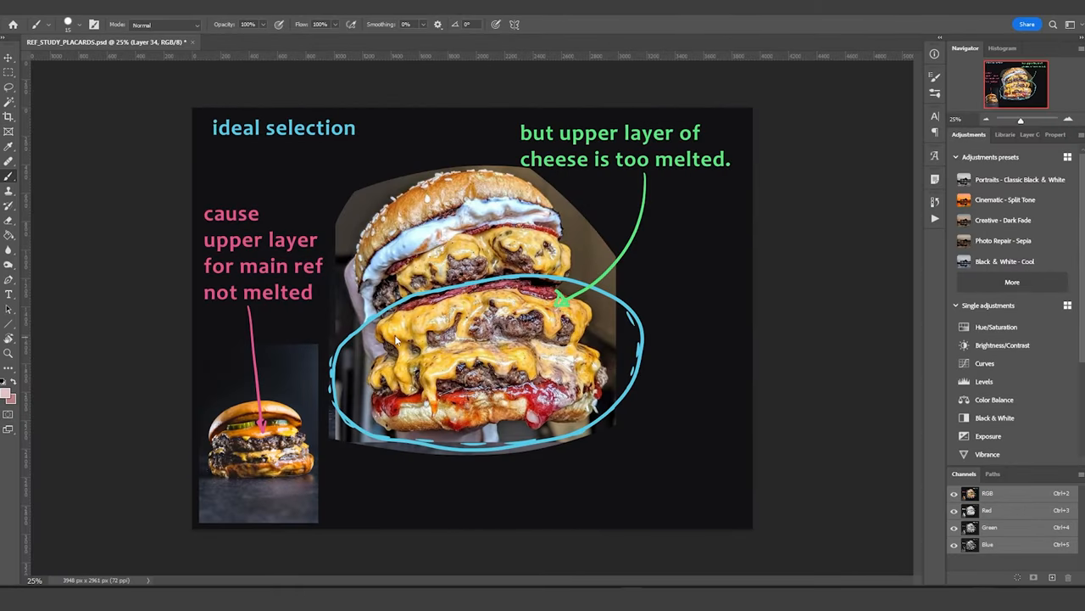
mouse_move(362, 447)
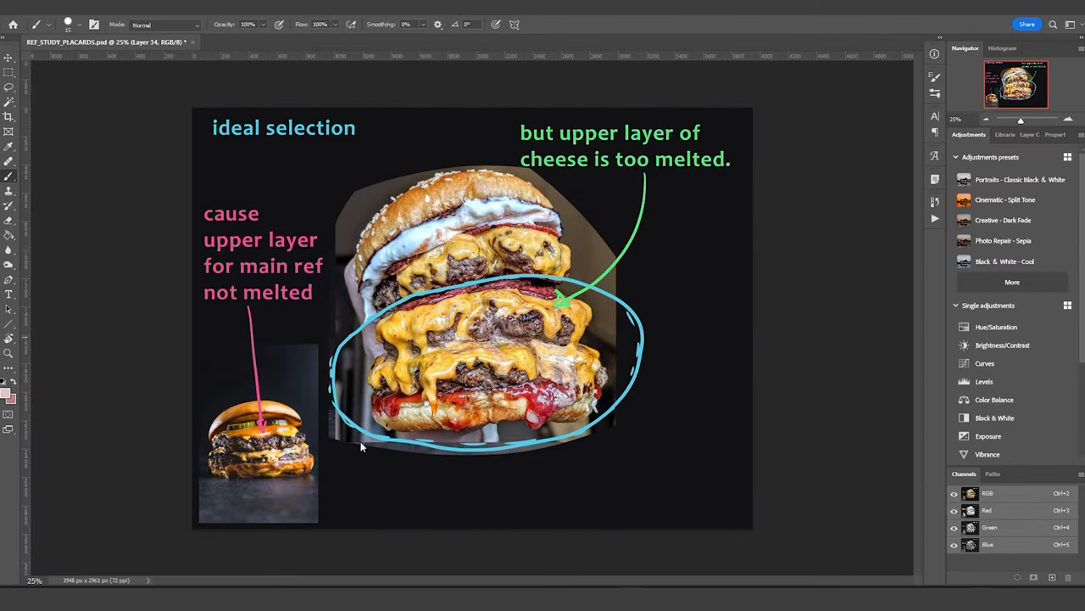
mouse_move(466, 270)
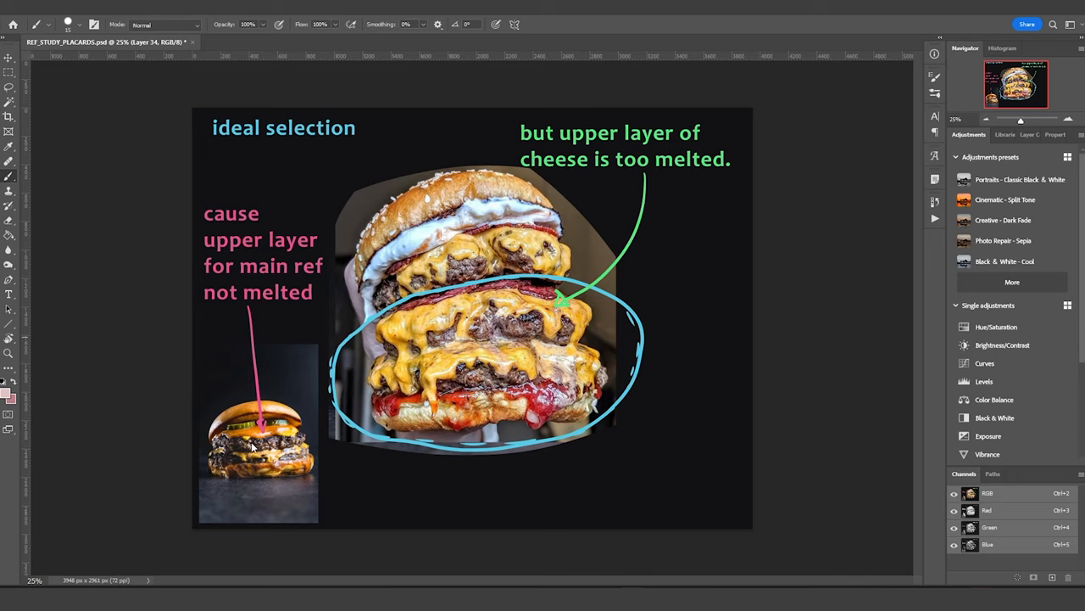
mouse_move(415, 456)
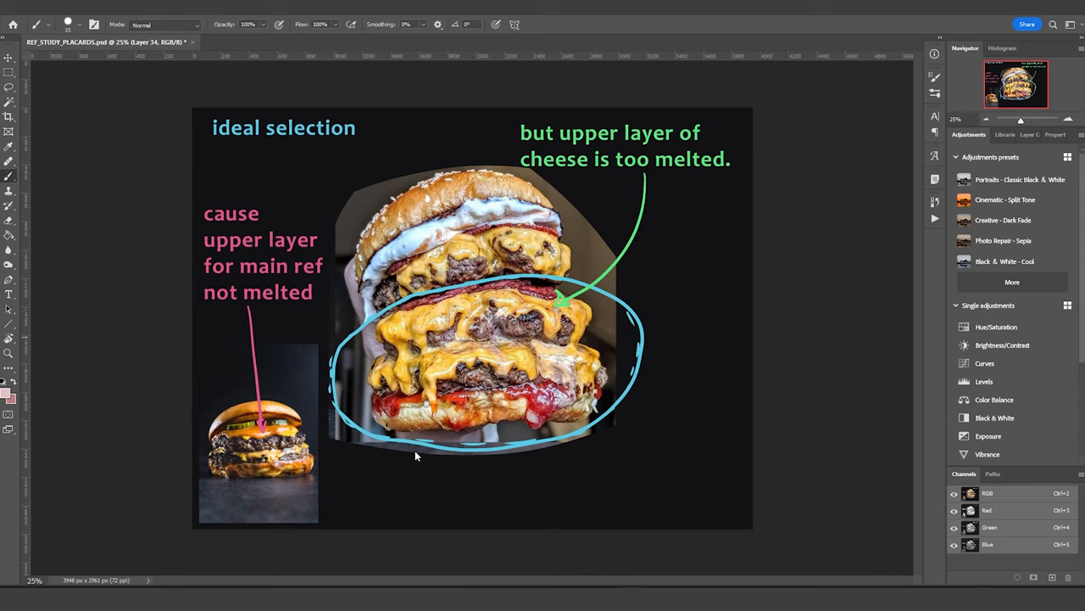
mouse_move(494, 301)
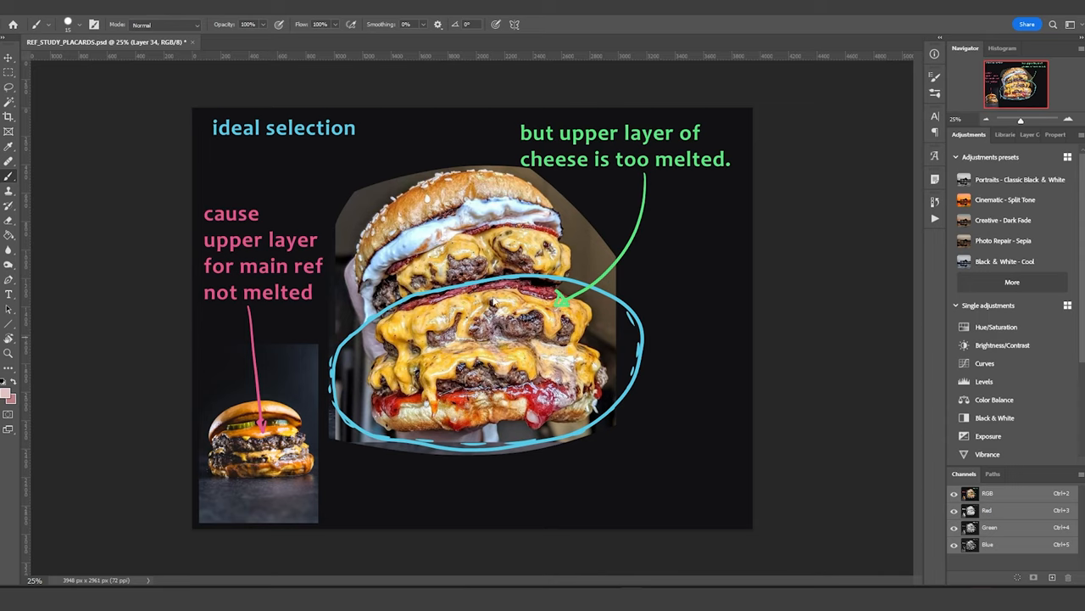
mouse_move(564, 292)
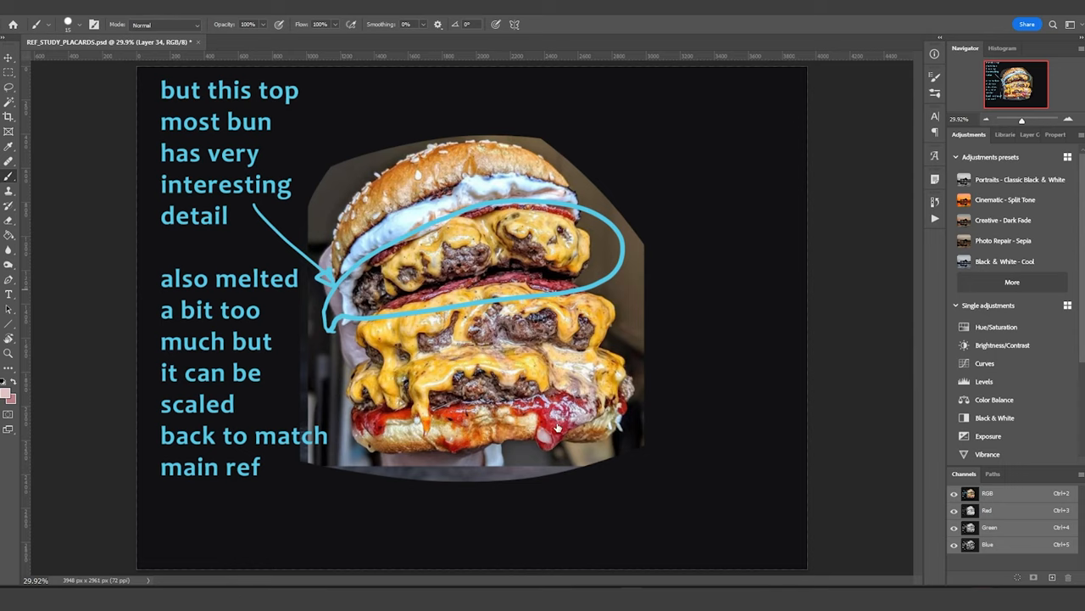
mouse_move(390, 312)
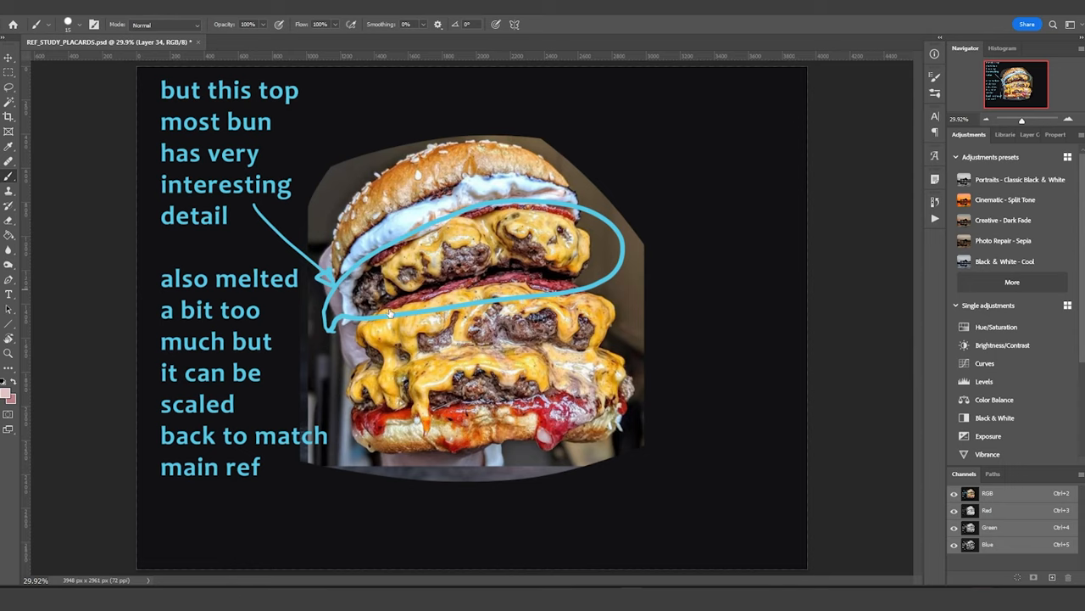
mouse_move(621, 236)
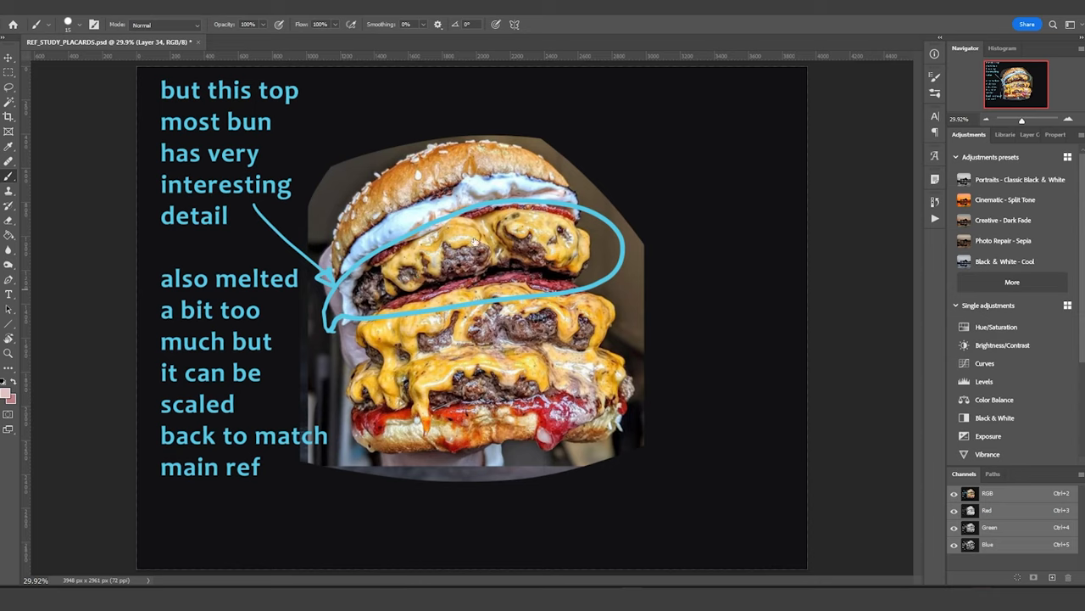
mouse_move(510, 253)
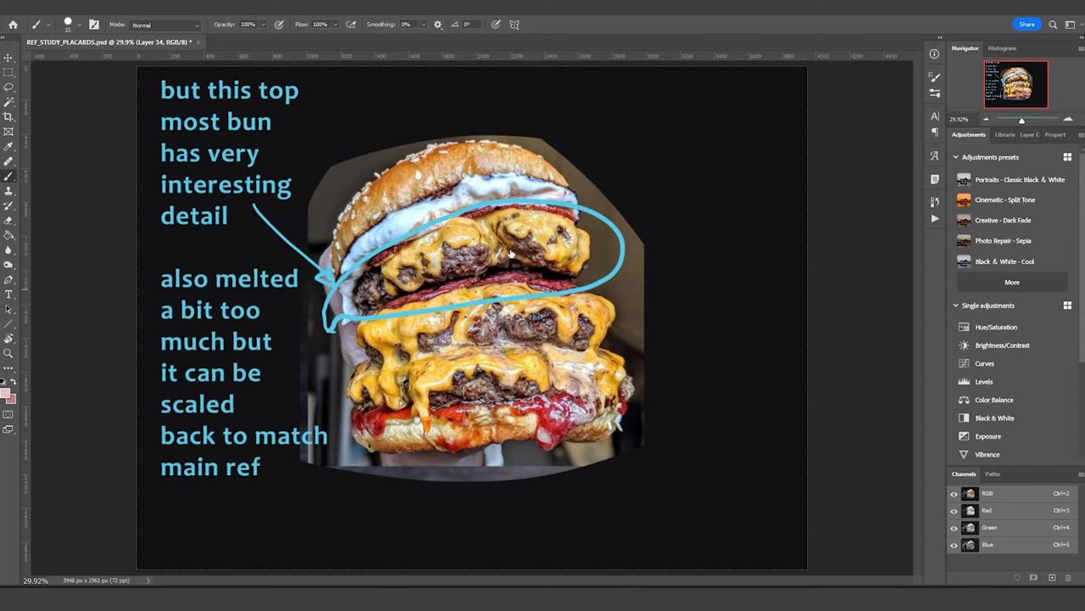
mouse_move(498, 246)
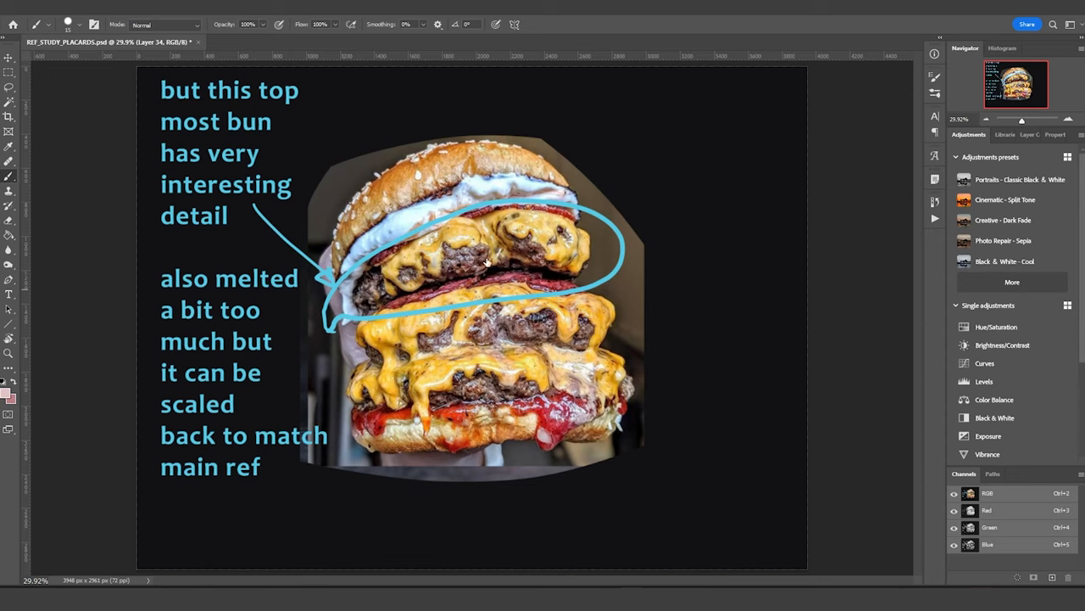
mouse_move(490, 225)
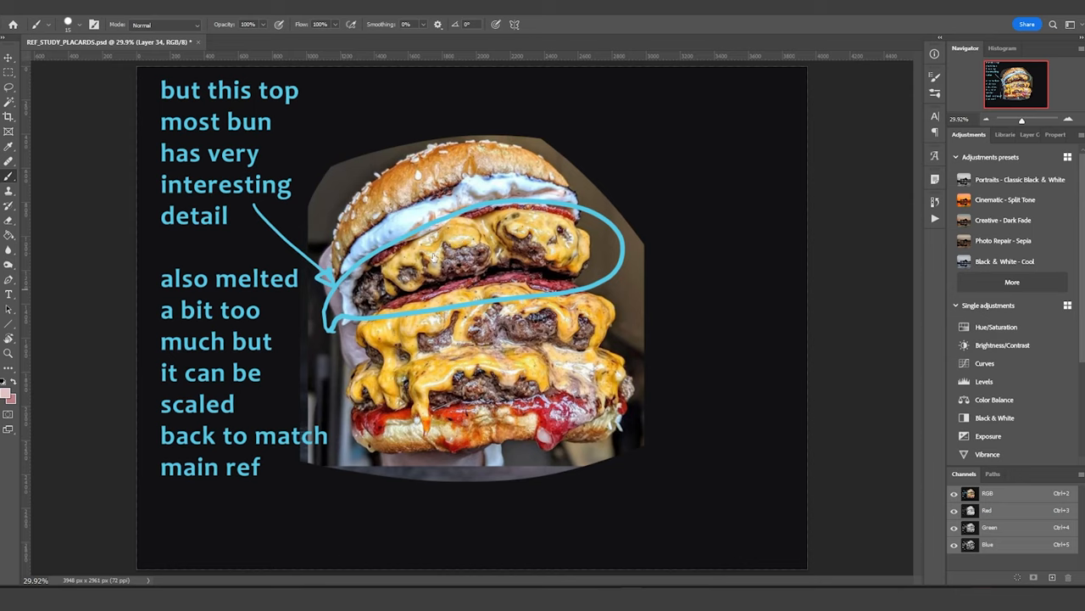
mouse_move(566, 289)
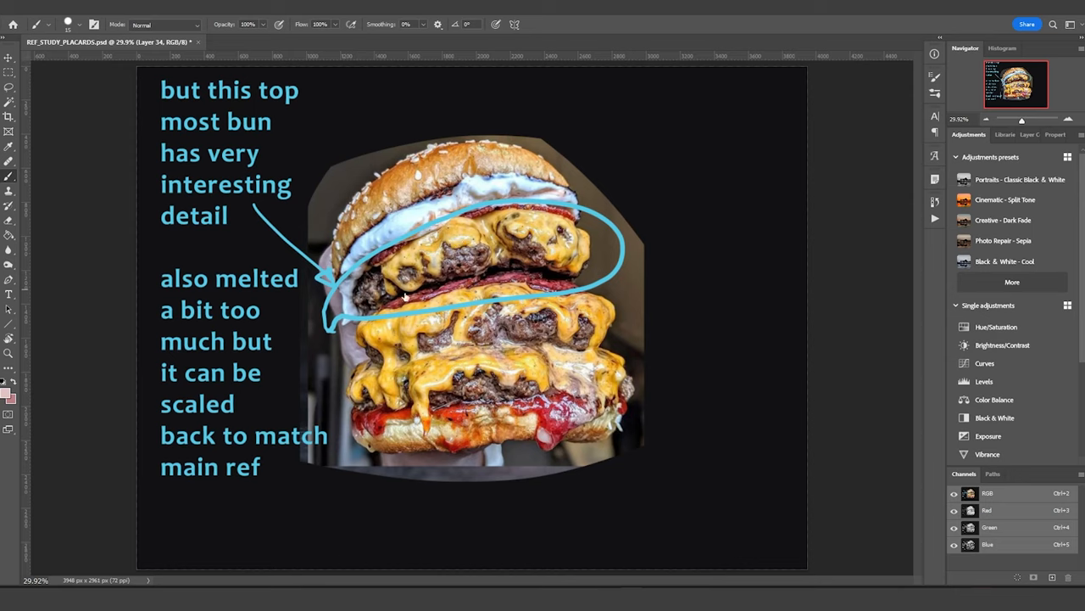
mouse_move(606, 499)
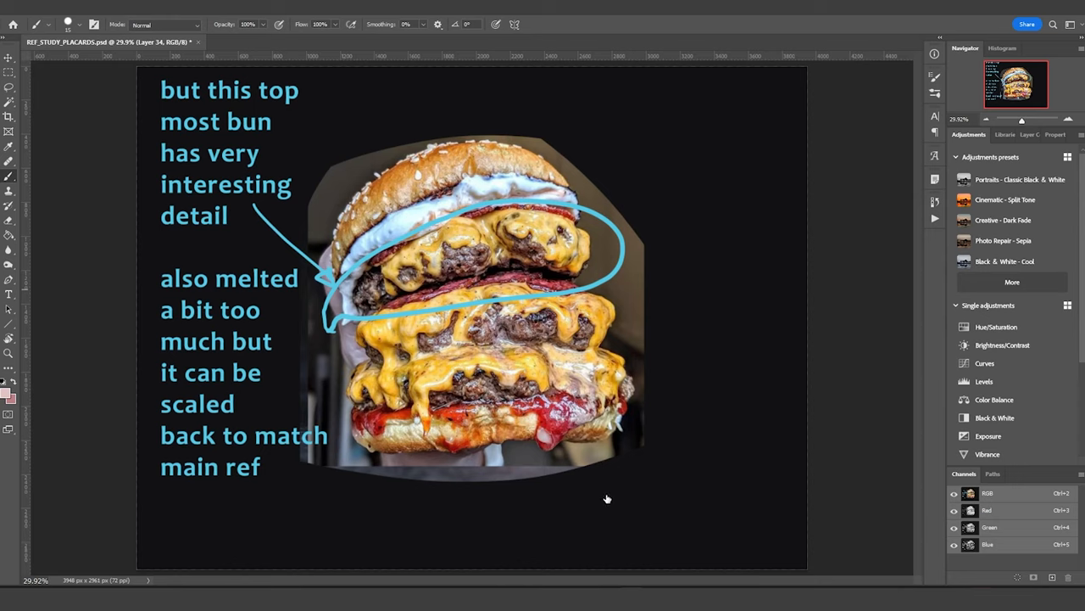
mouse_move(405, 296)
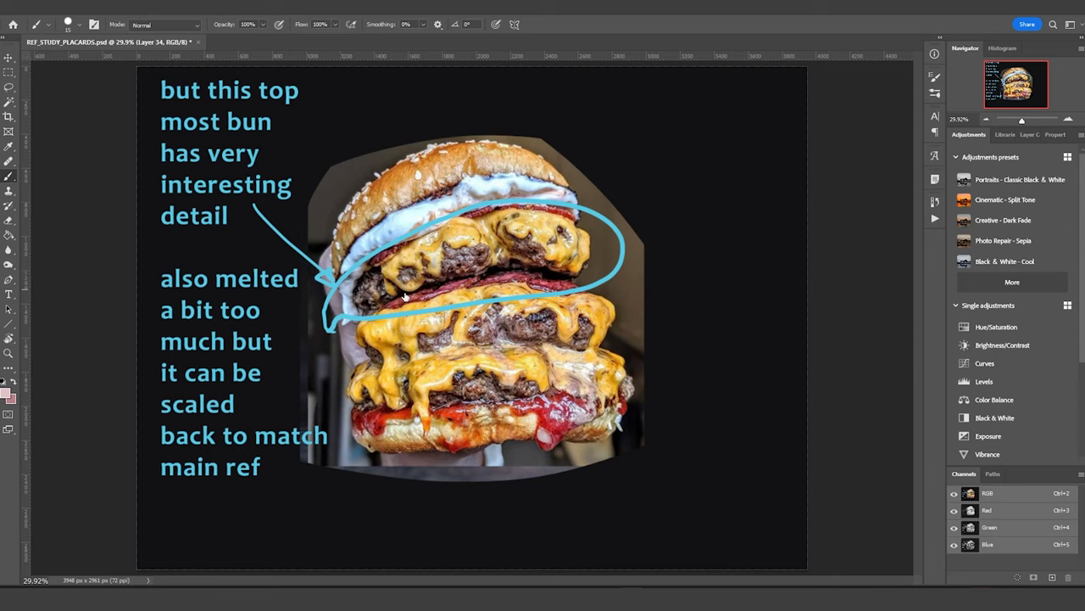
mouse_move(606, 498)
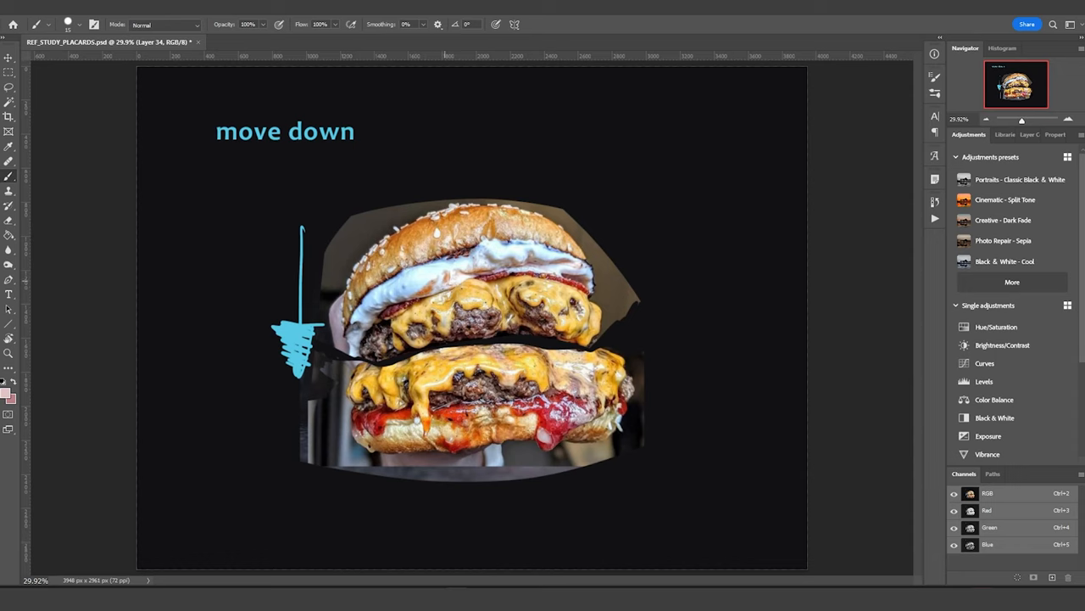
mouse_move(557, 340)
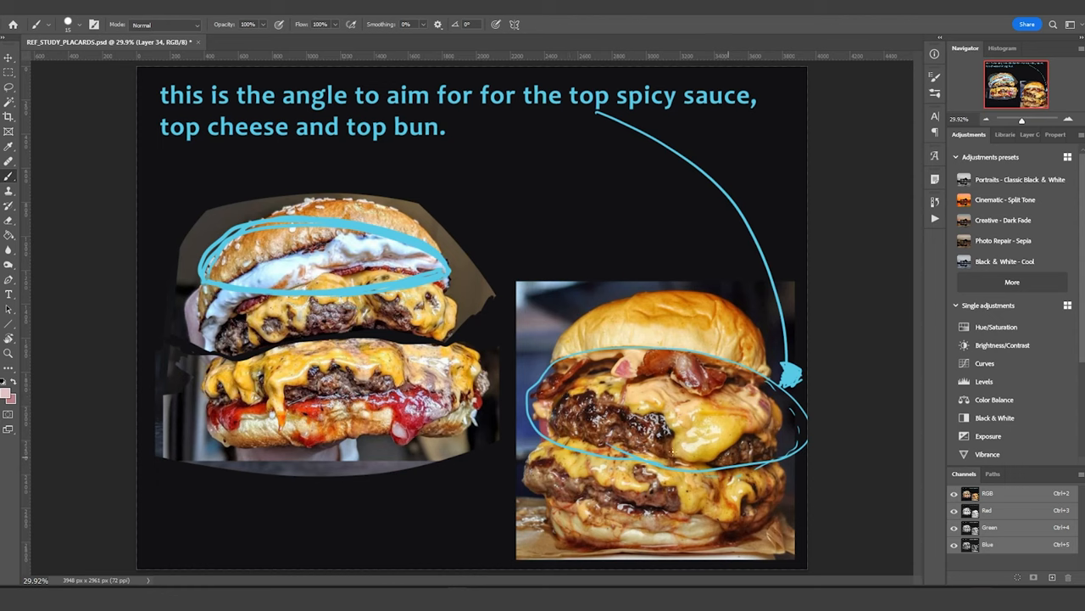
mouse_move(519, 411)
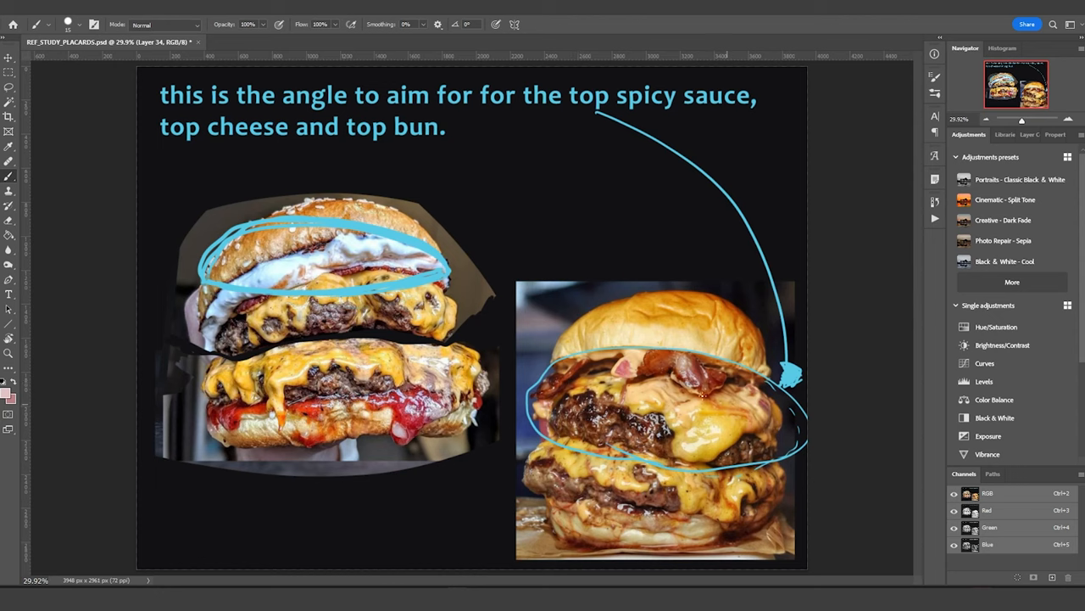
mouse_move(725, 438)
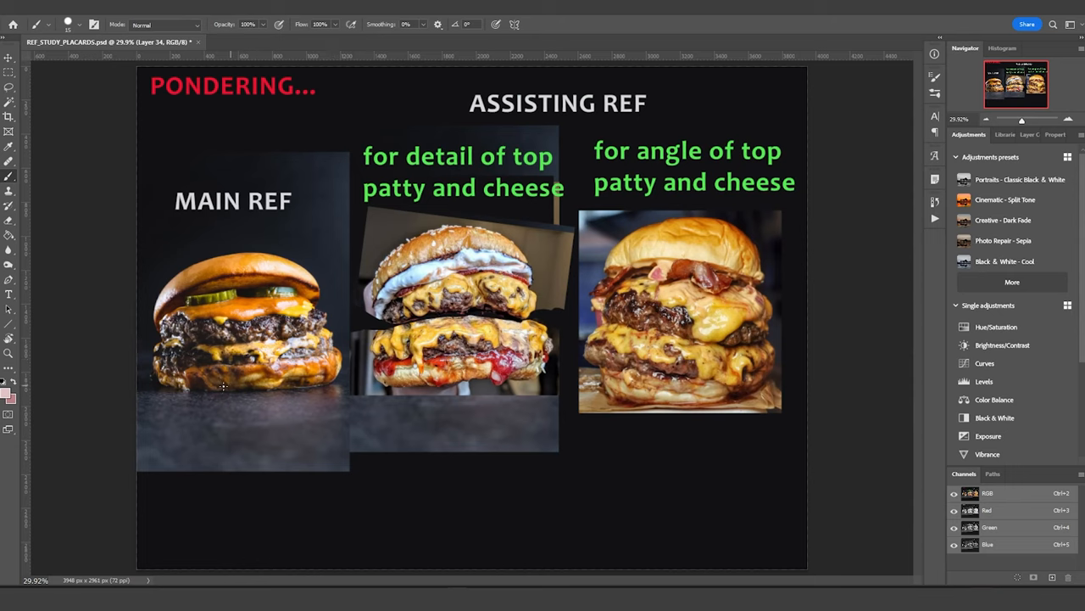
mouse_move(474, 347)
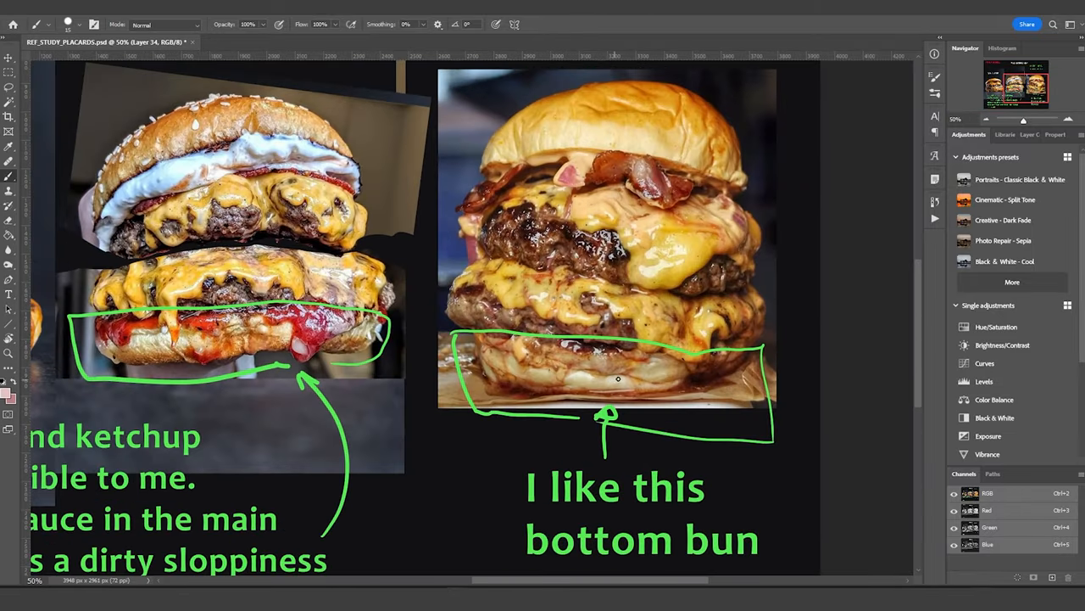
mouse_move(633, 363)
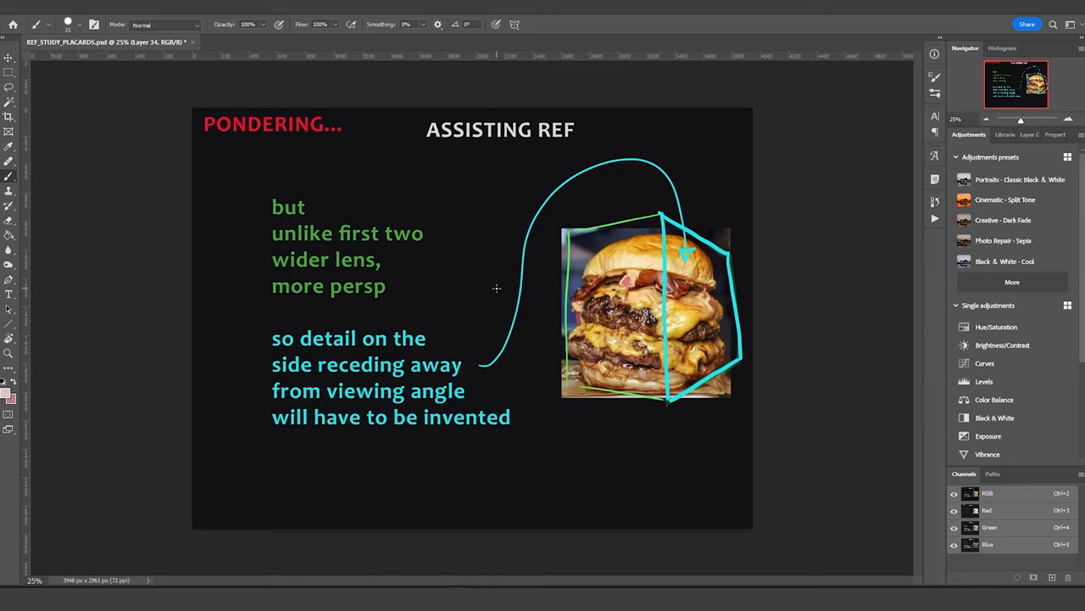
mouse_move(513, 298)
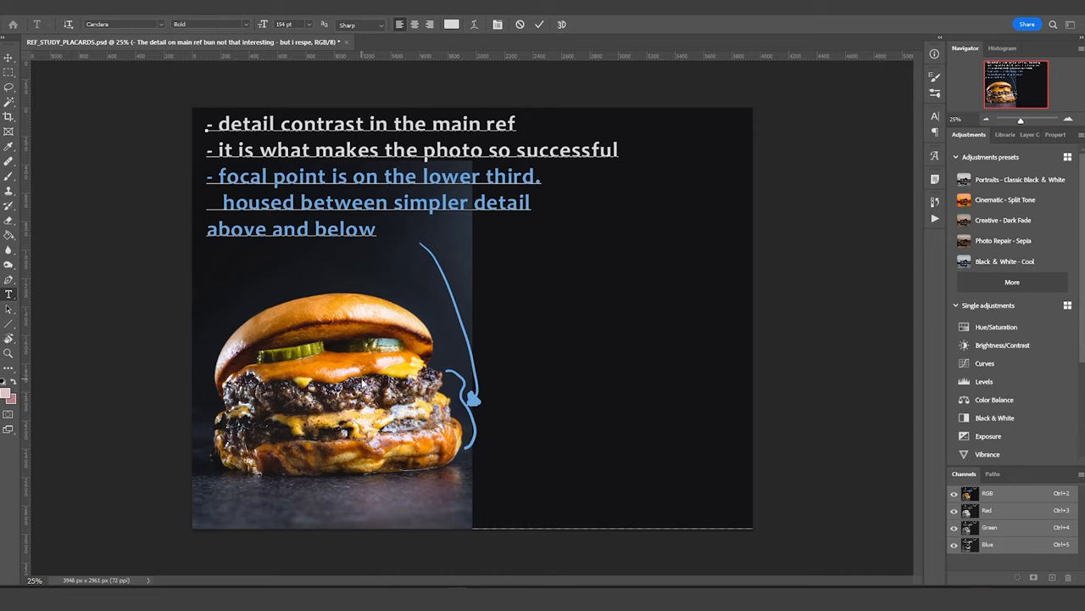
mouse_move(295, 424)
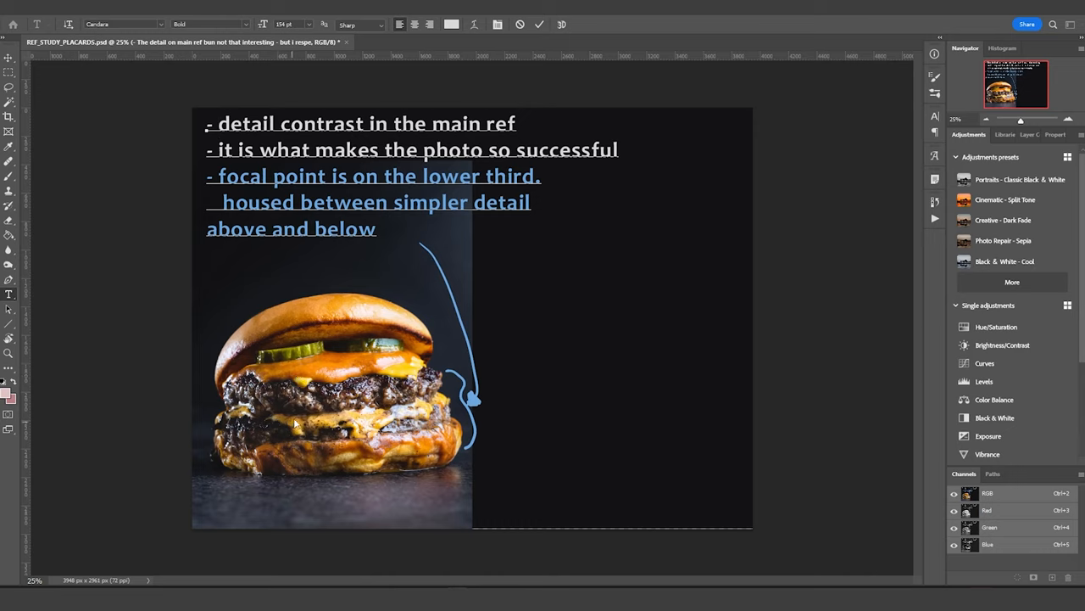
mouse_move(266, 338)
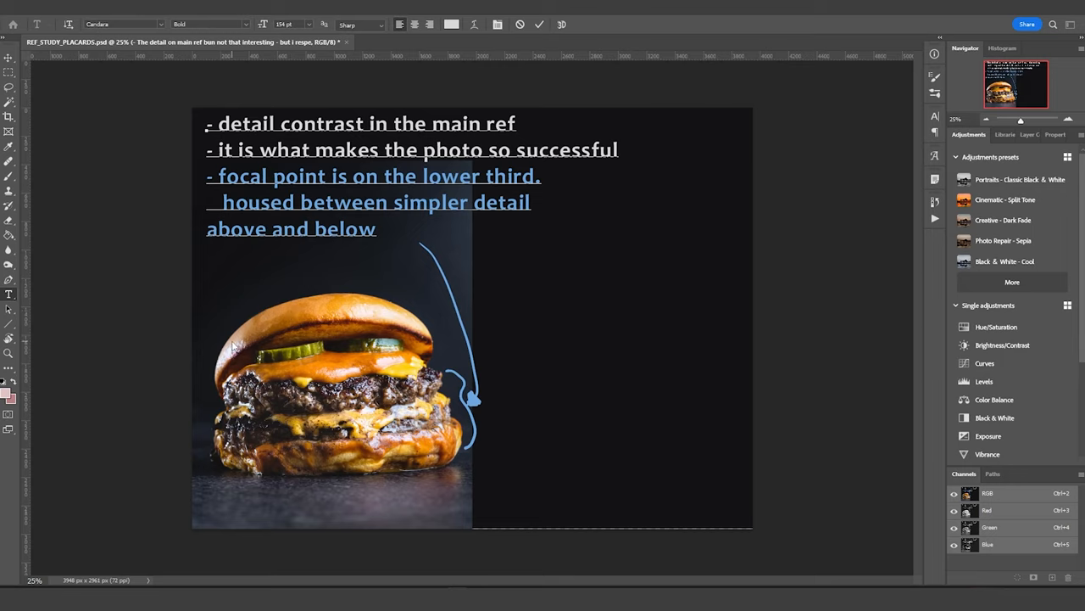
mouse_move(390, 321)
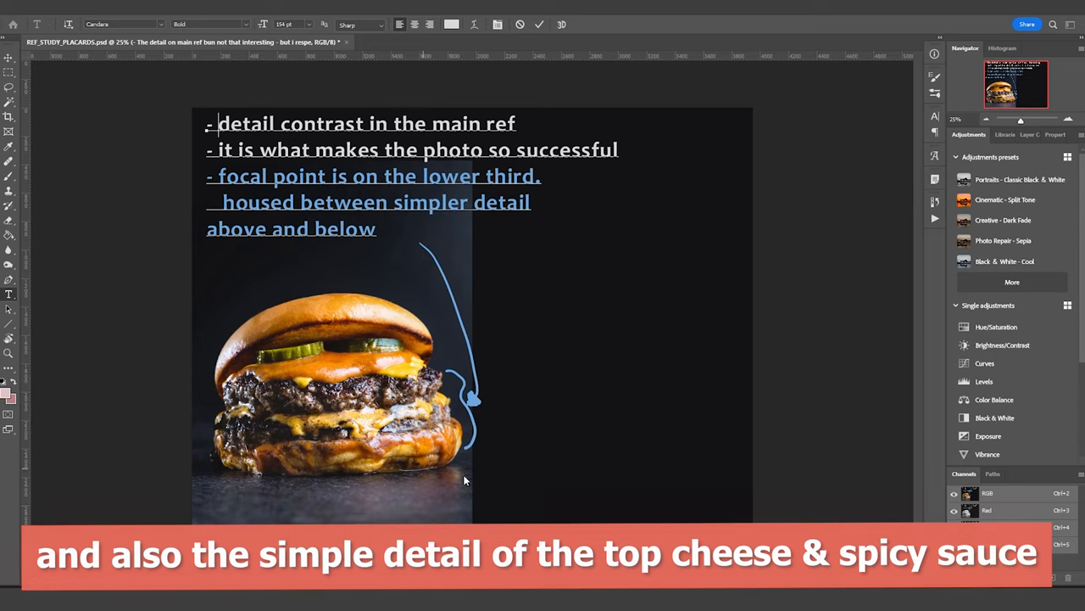
mouse_move(281, 376)
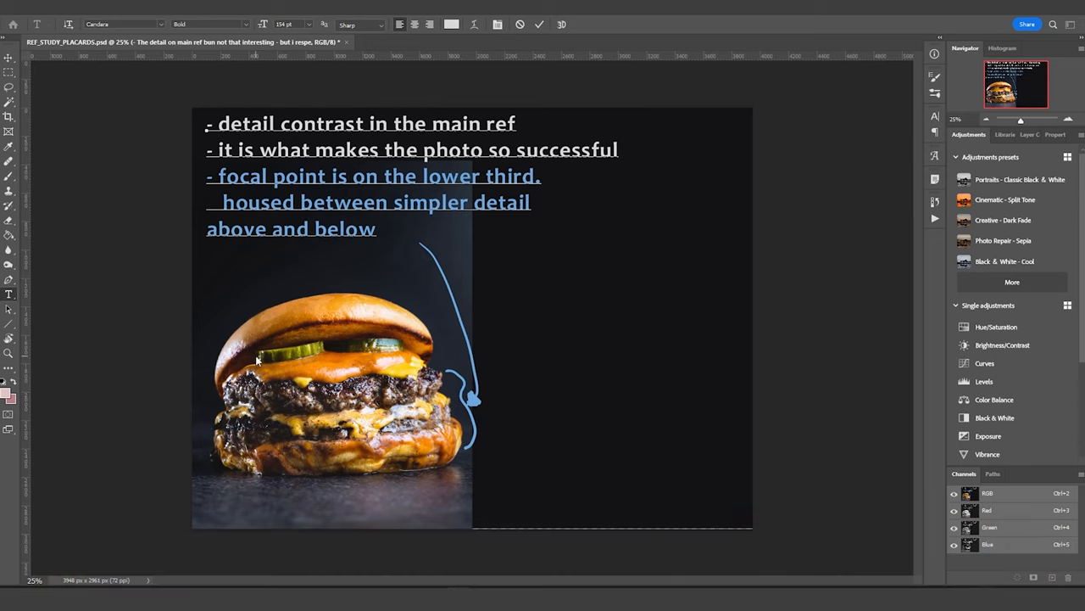
Step: Drag on the main-ref notes placard showing the labeled burger layers
drag(255, 361, 271, 466)
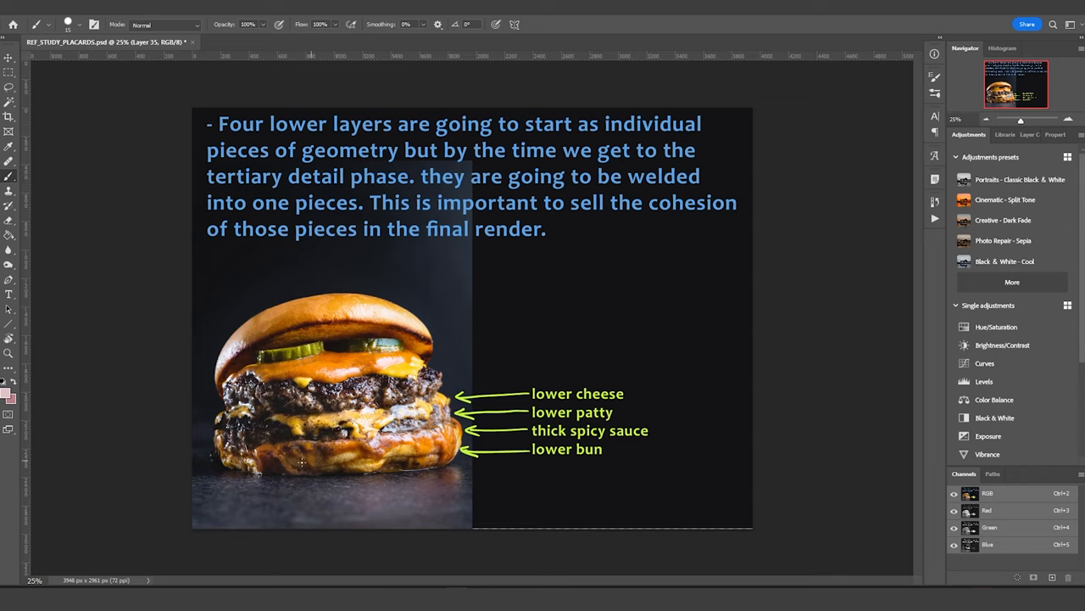
mouse_move(401, 502)
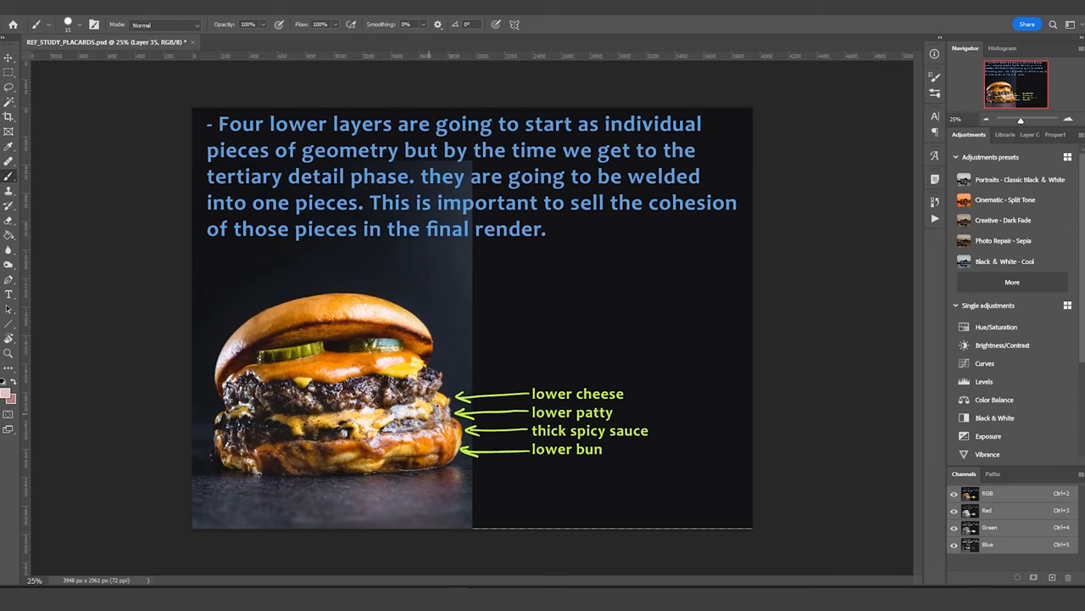
mouse_move(494, 437)
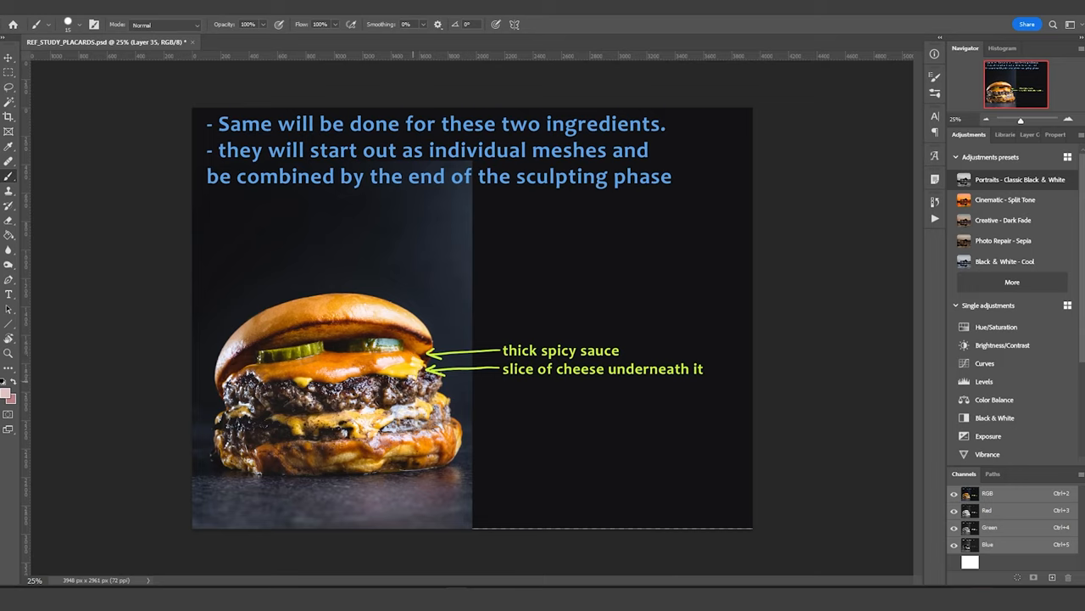
mouse_move(393, 492)
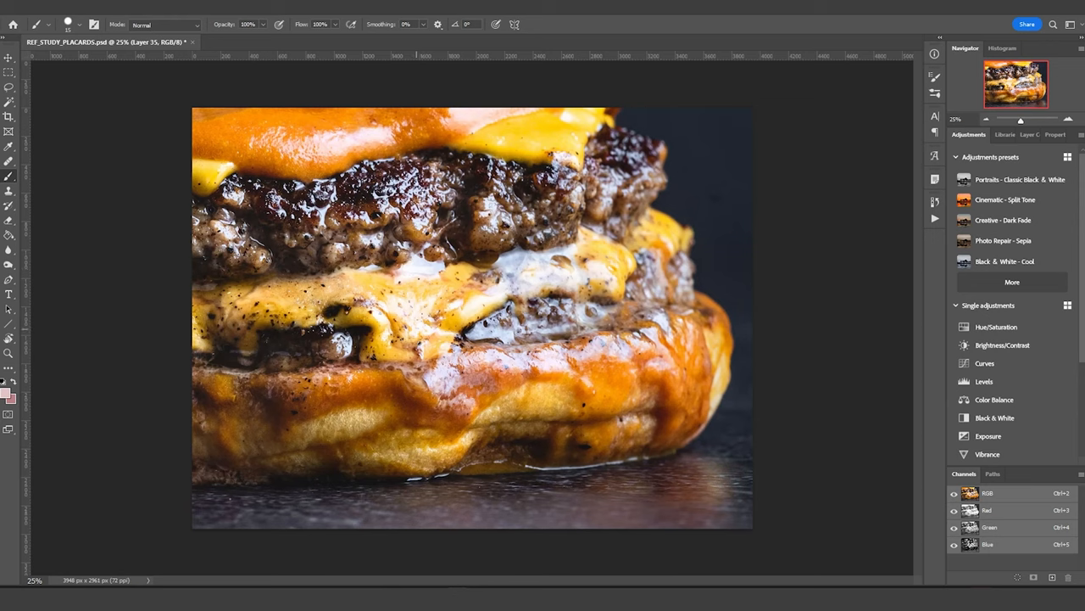
mouse_move(454, 305)
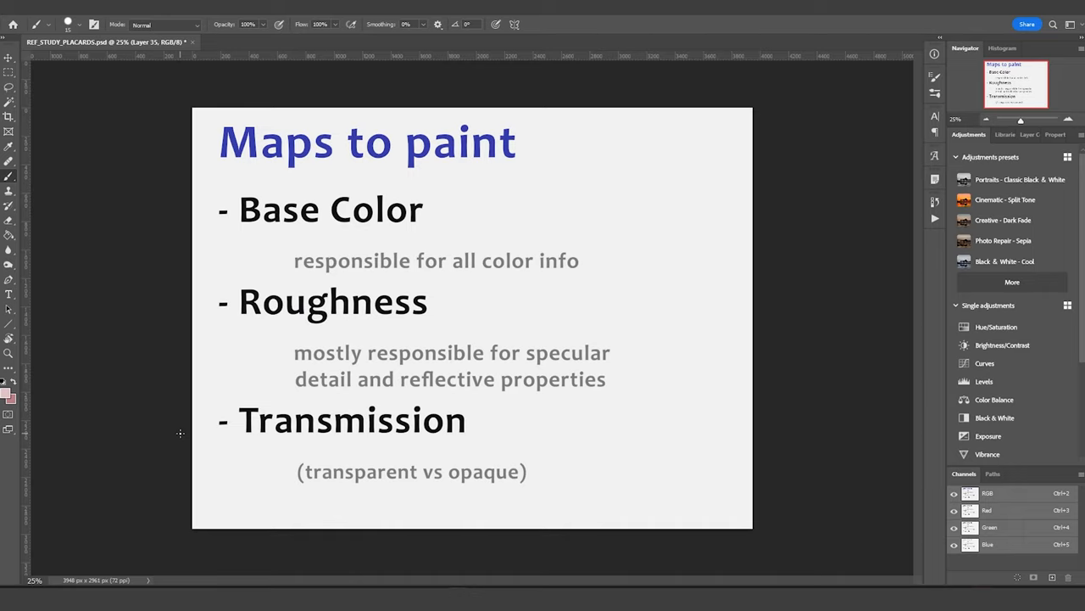
mouse_move(257, 440)
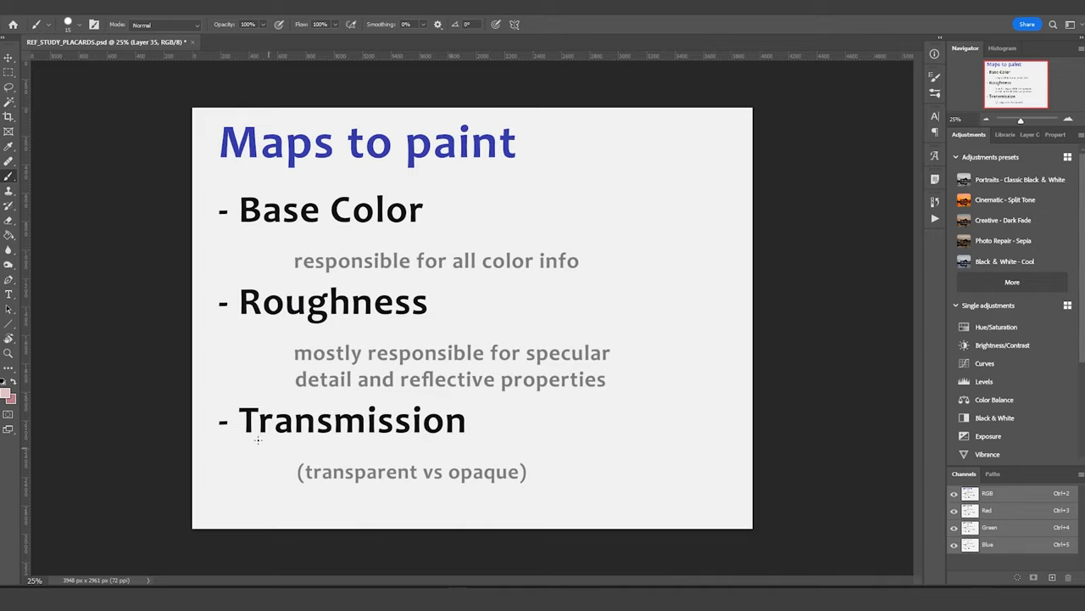
mouse_move(221, 435)
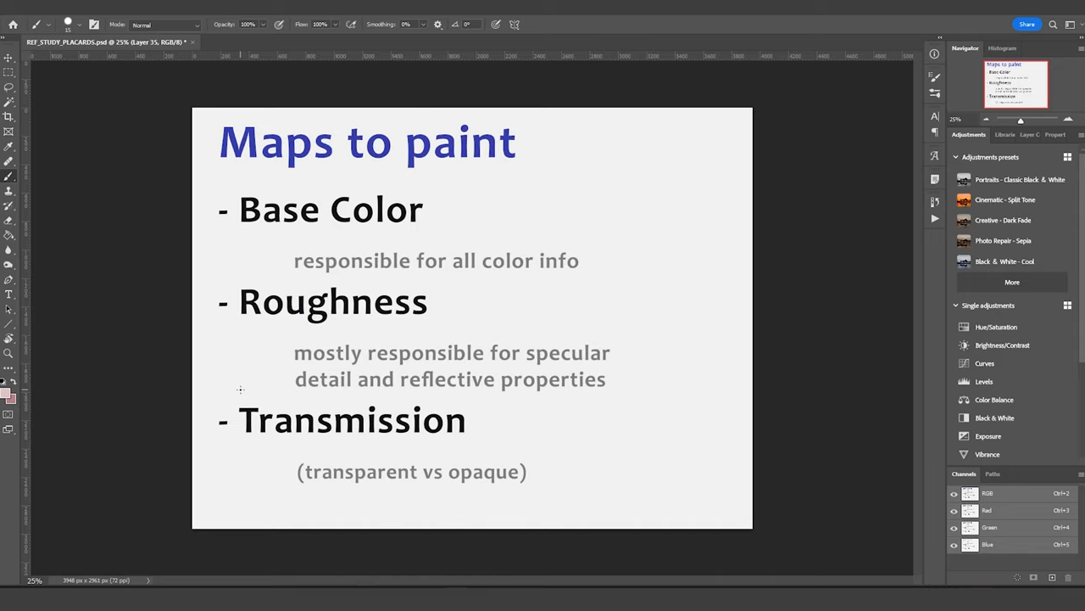
mouse_move(255, 358)
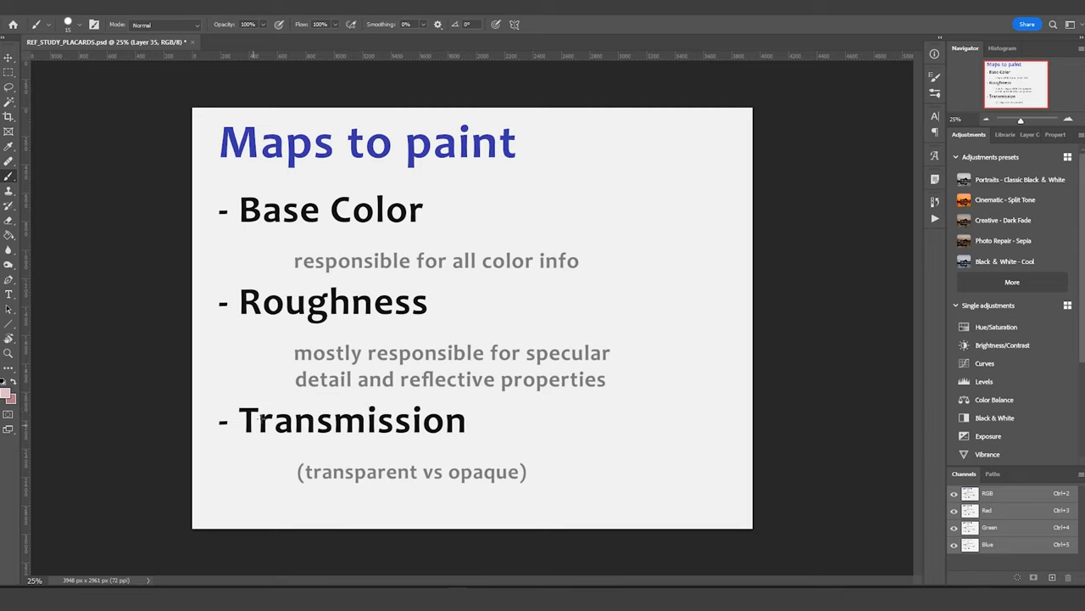
mouse_move(260, 424)
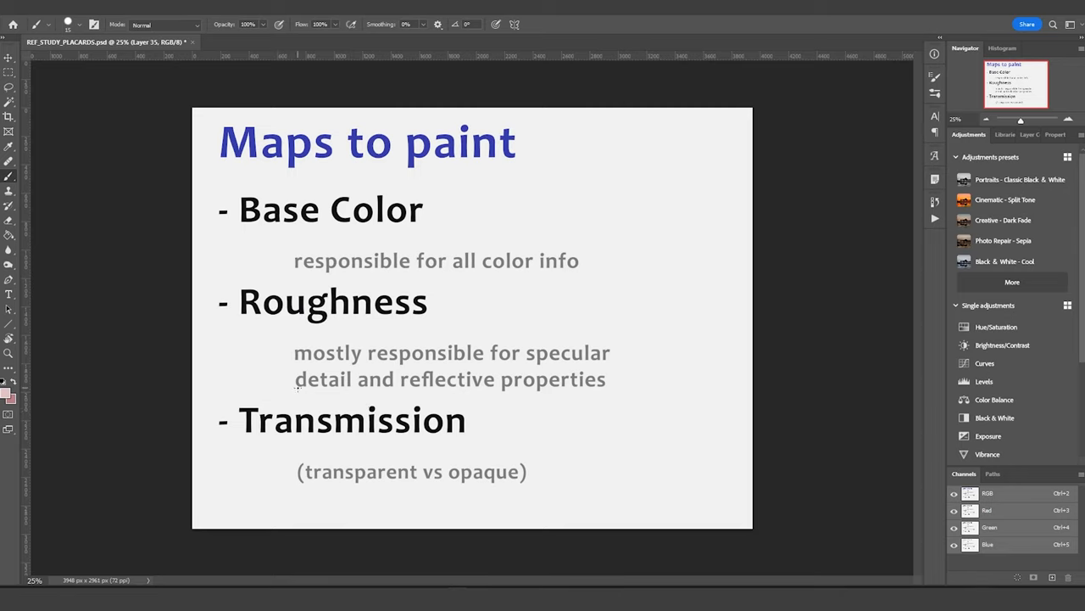
mouse_move(332, 405)
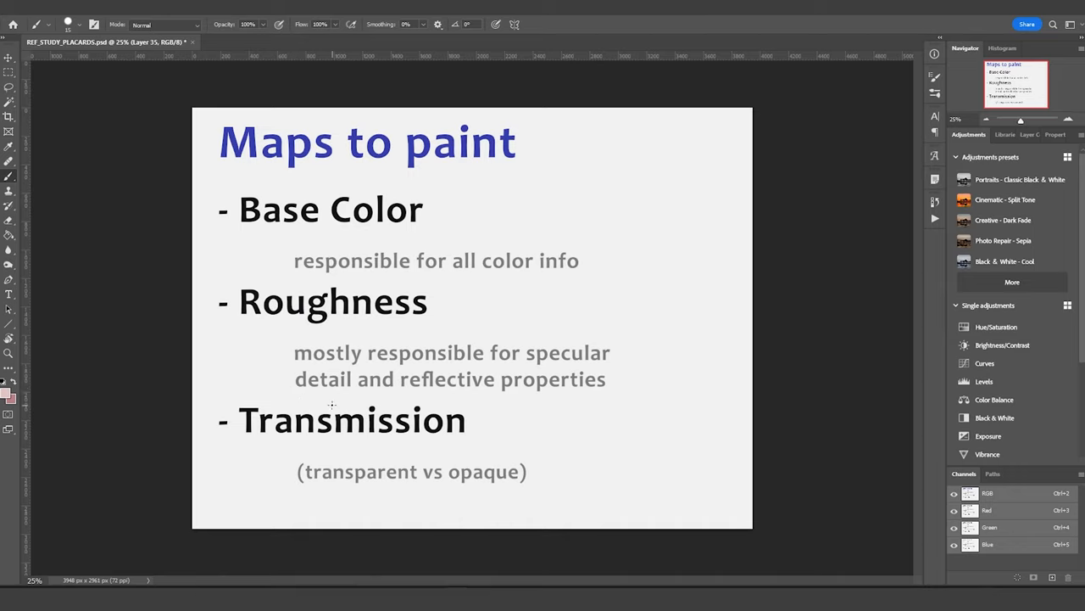
mouse_move(253, 378)
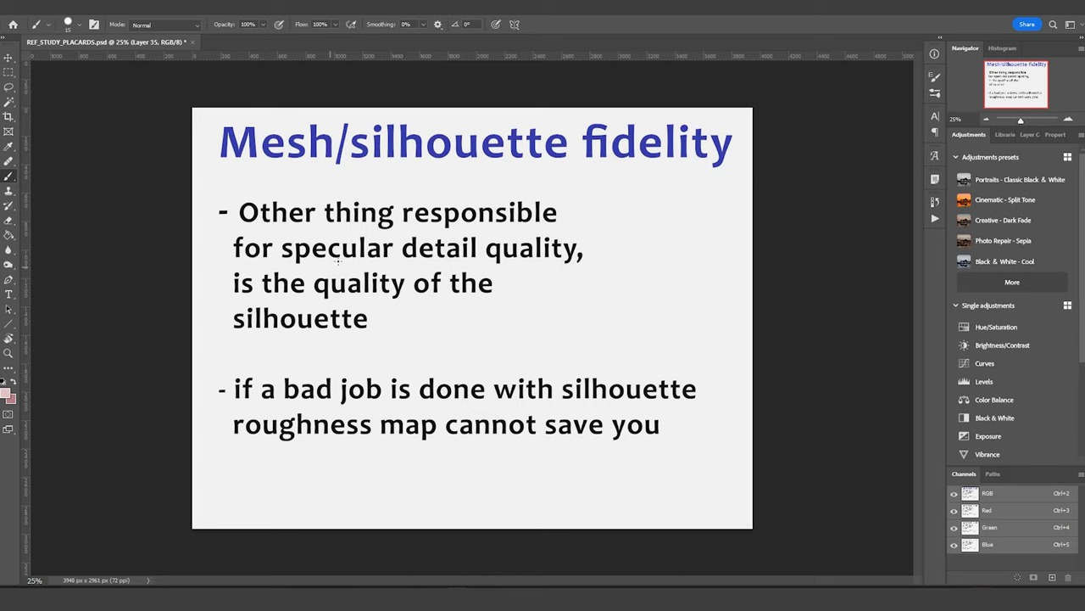
mouse_move(301, 276)
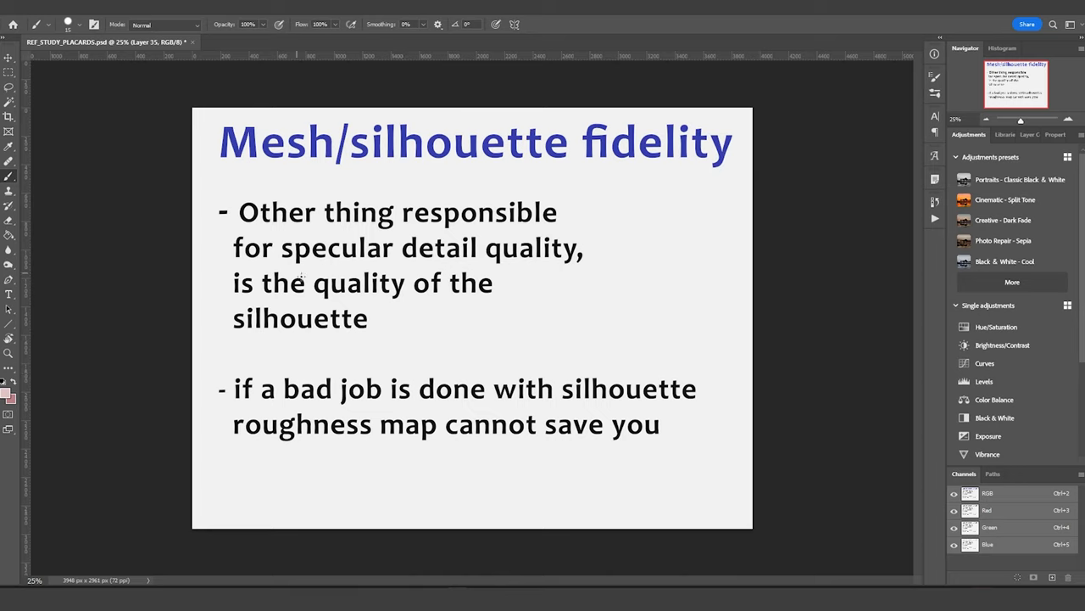
mouse_move(344, 305)
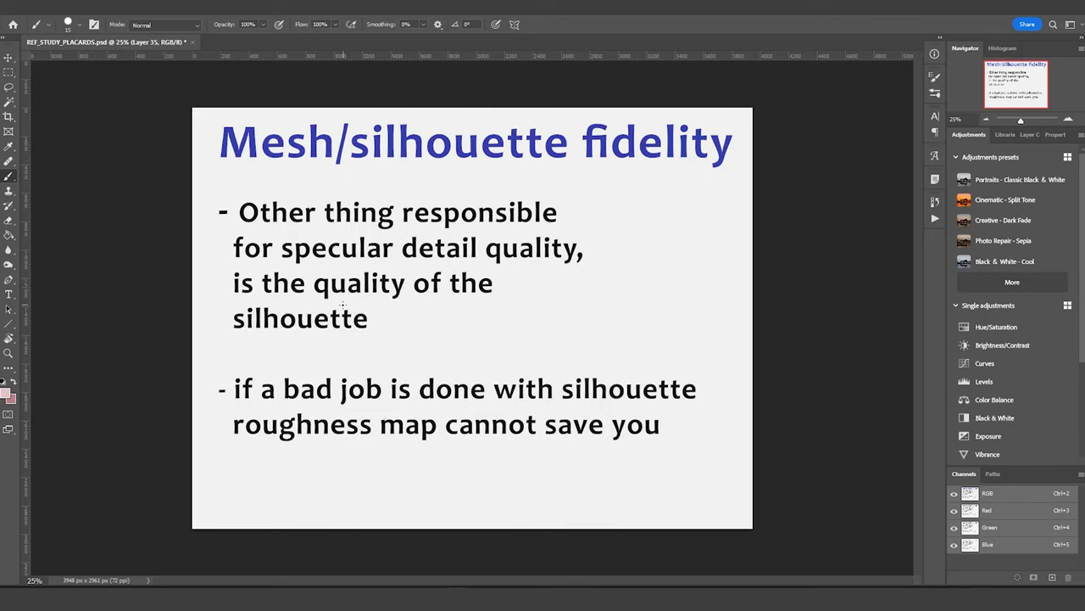
mouse_move(411, 316)
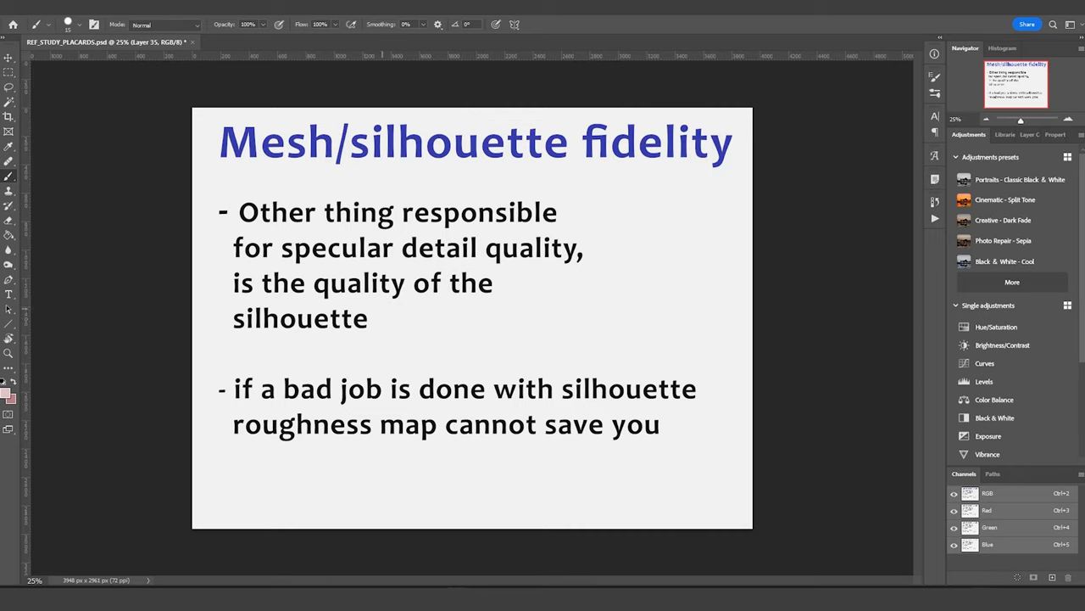
mouse_move(482, 333)
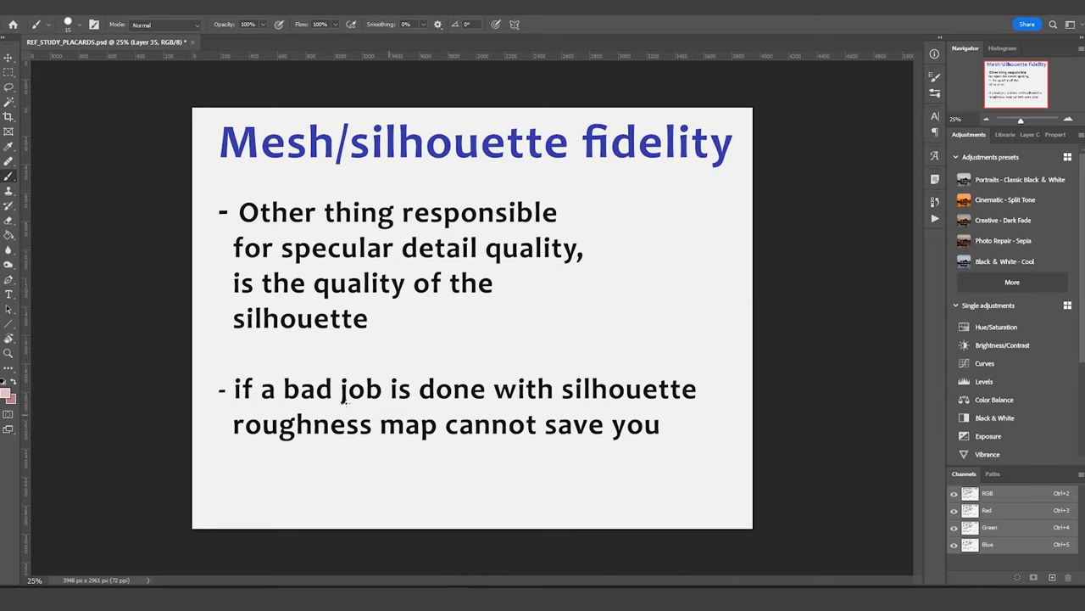
mouse_move(314, 307)
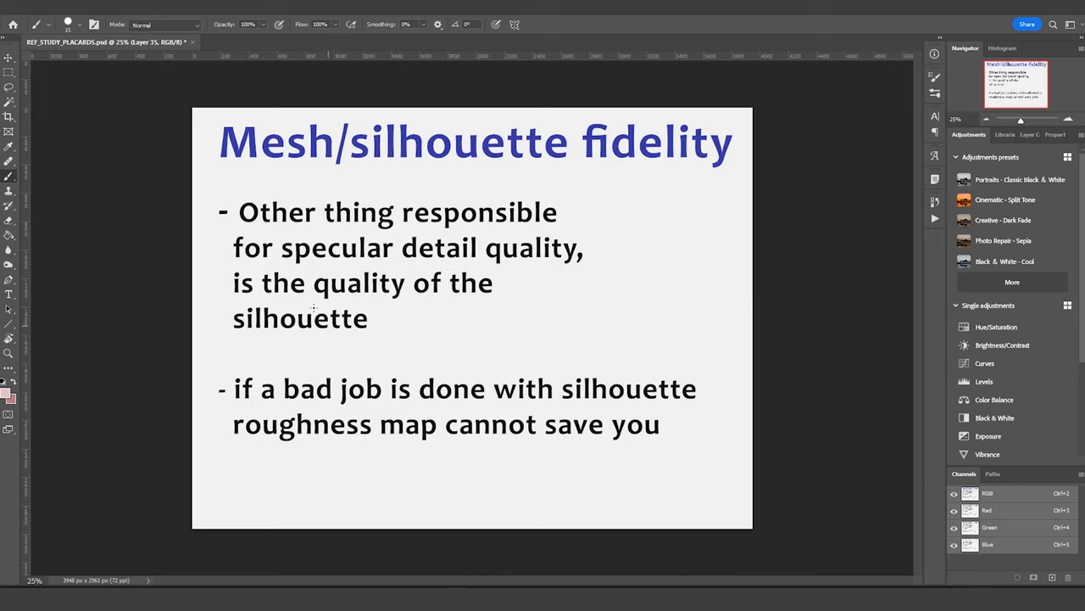
mouse_move(386, 334)
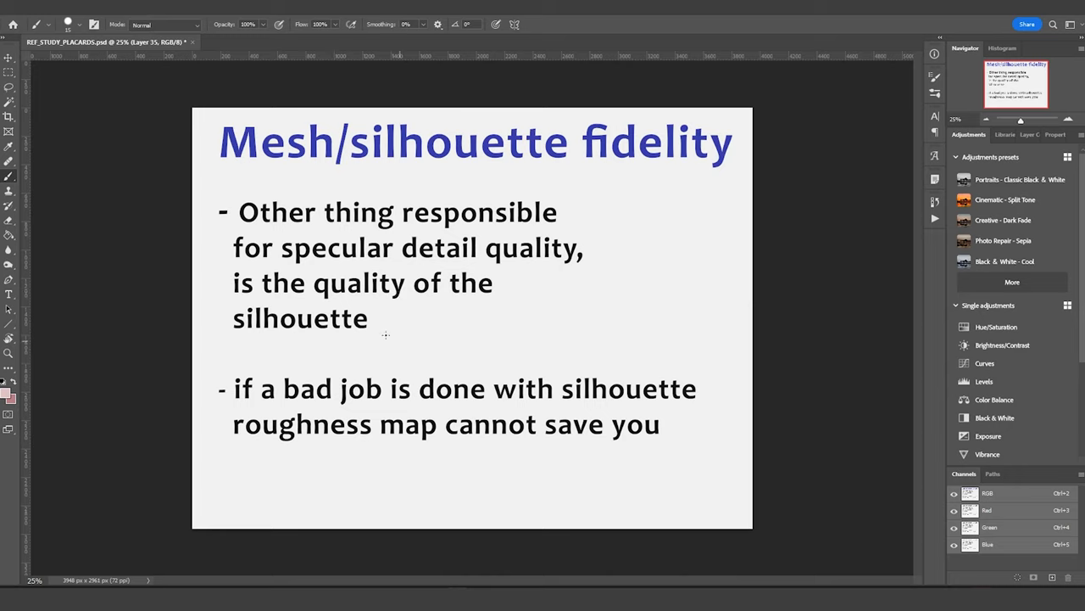
mouse_move(396, 336)
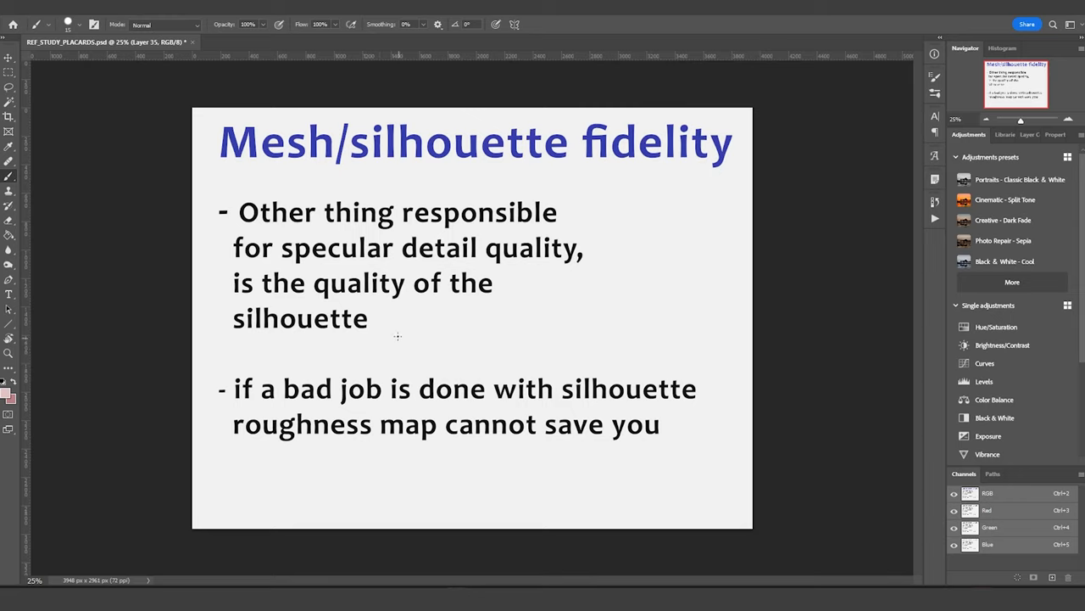
mouse_move(388, 384)
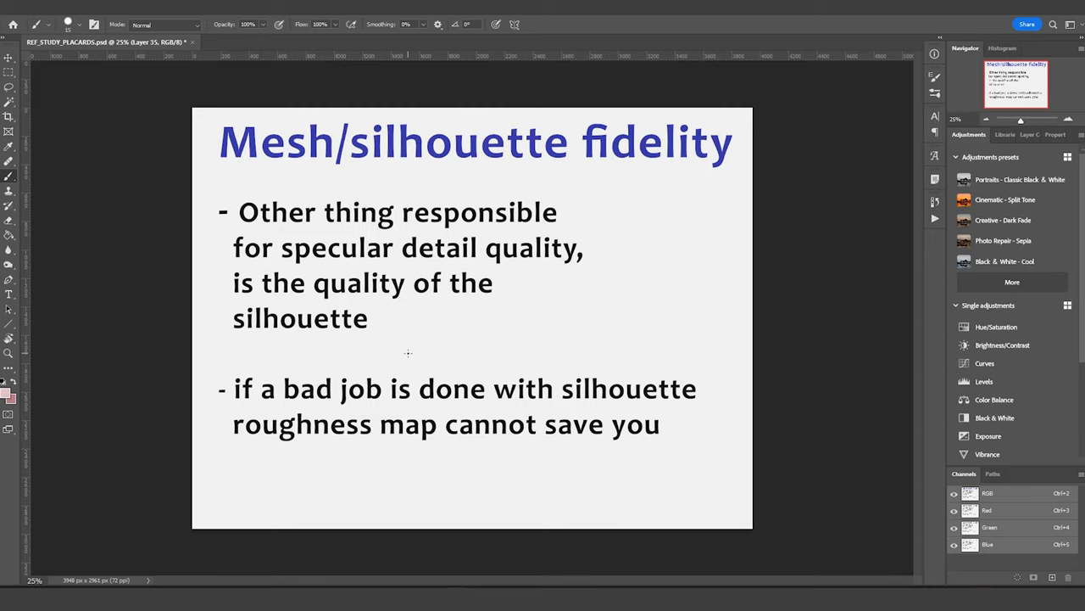
mouse_move(421, 357)
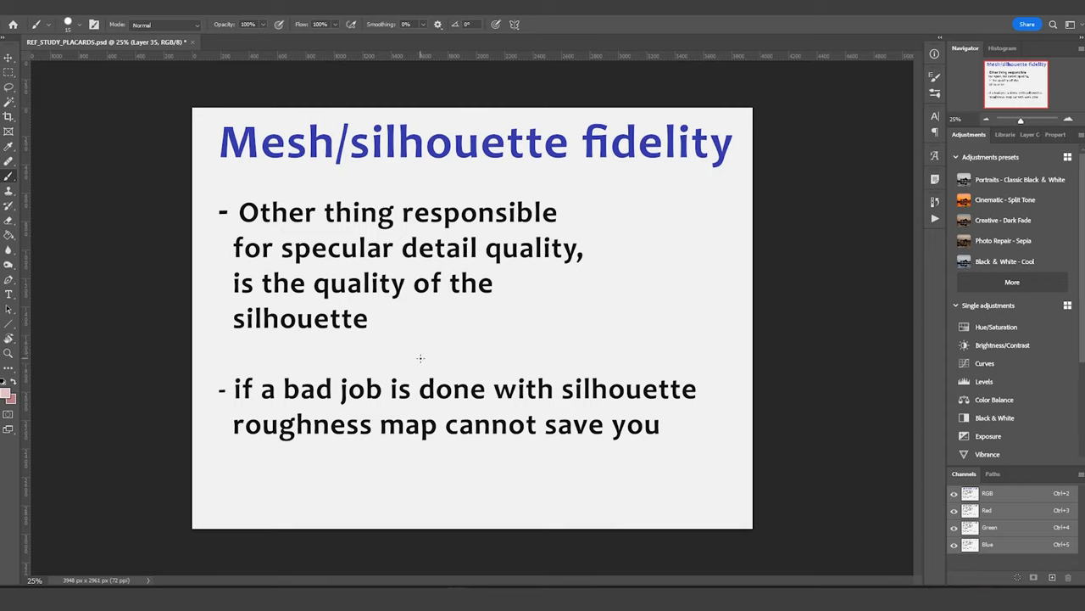
mouse_move(665, 291)
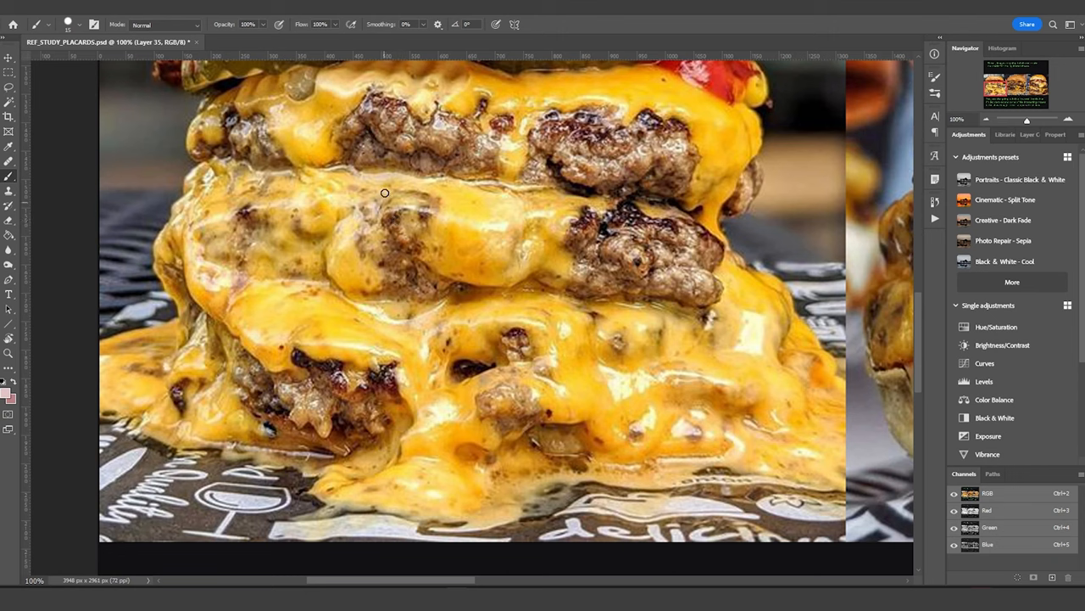
mouse_move(356, 290)
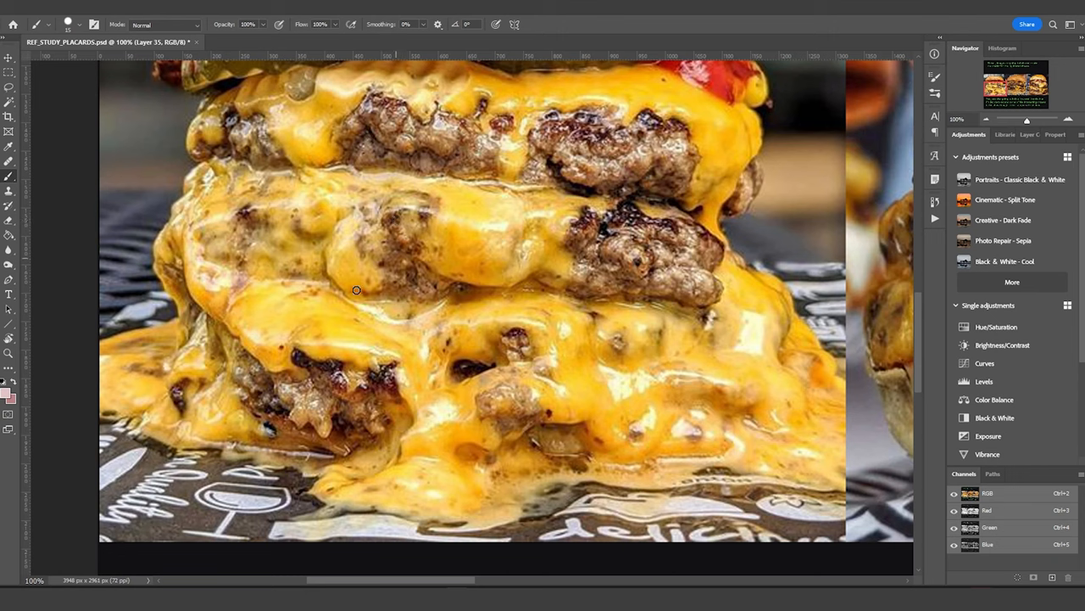
mouse_move(333, 186)
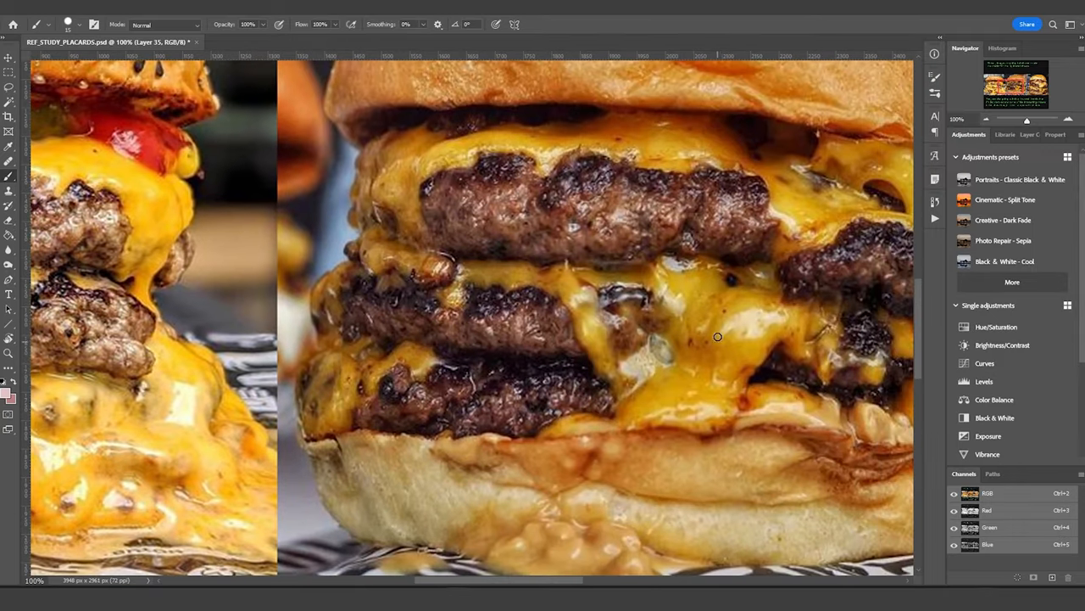
mouse_move(746, 305)
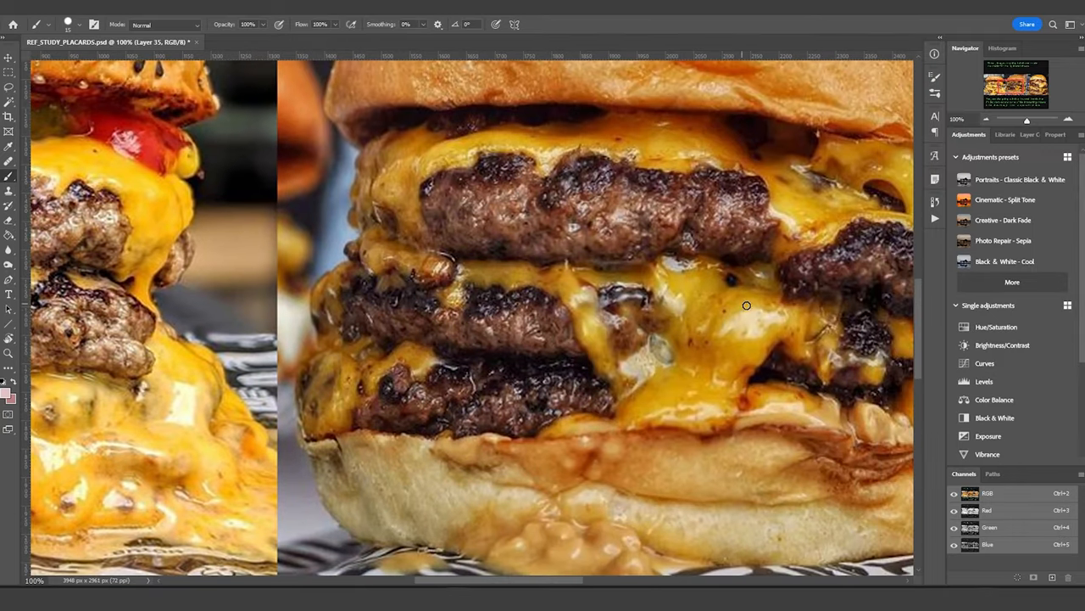
mouse_move(726, 295)
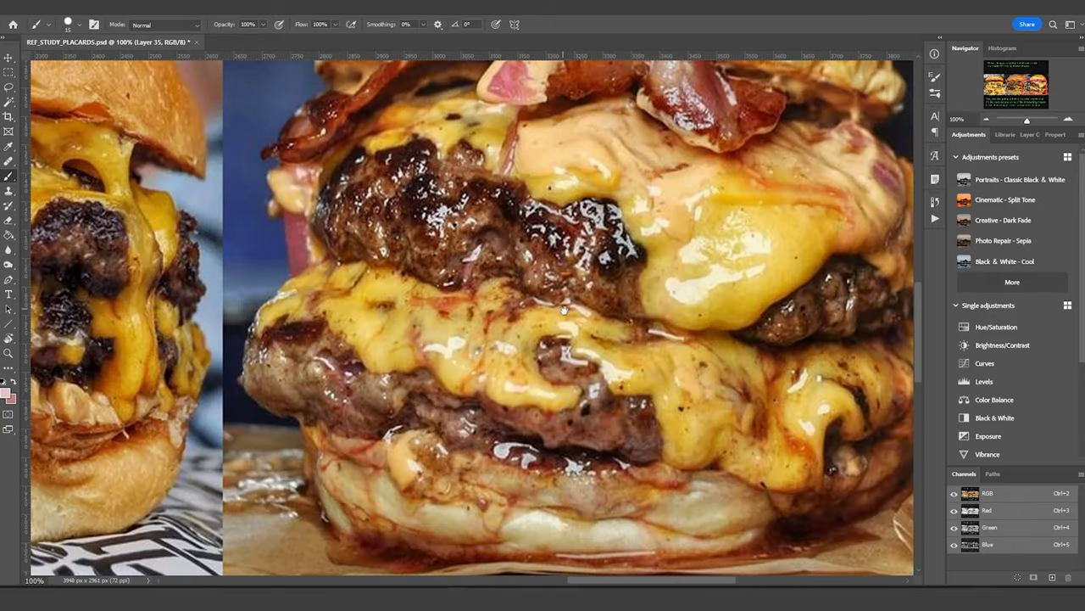
mouse_move(744, 384)
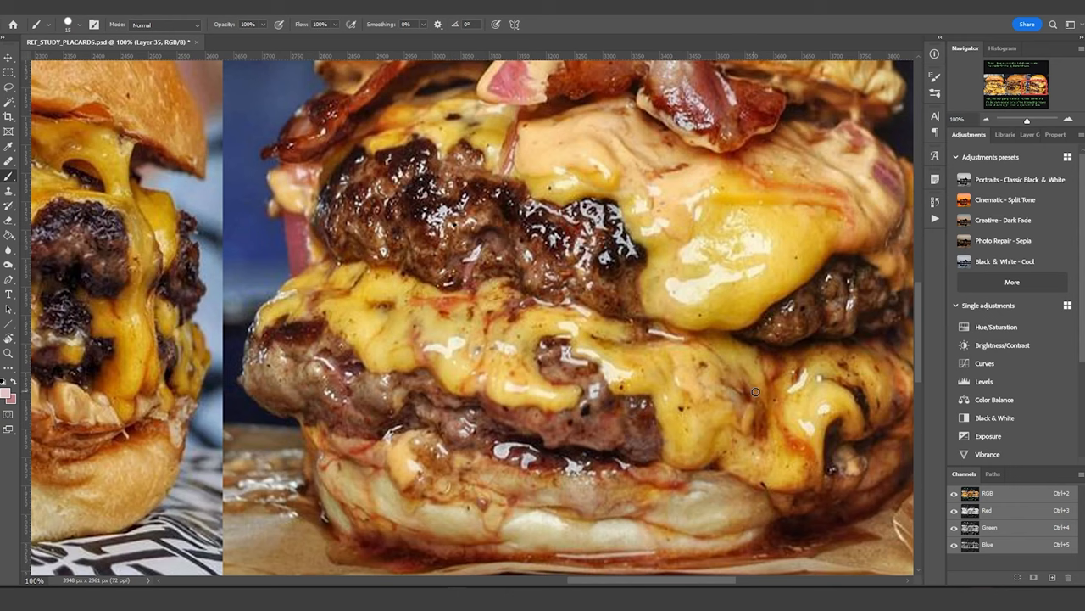
mouse_move(476, 348)
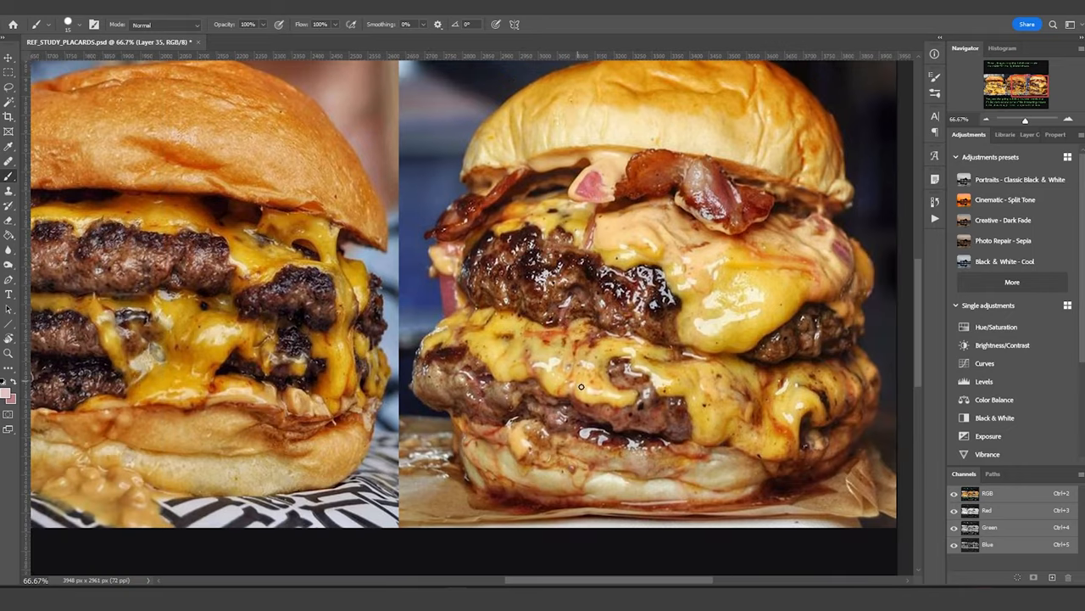
mouse_move(705, 286)
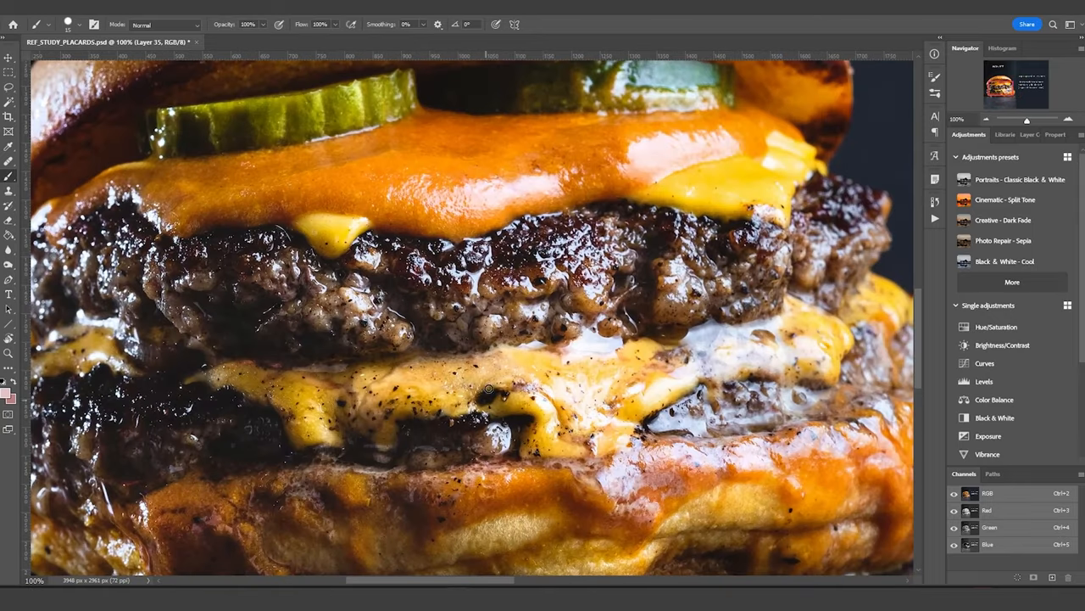
mouse_move(675, 248)
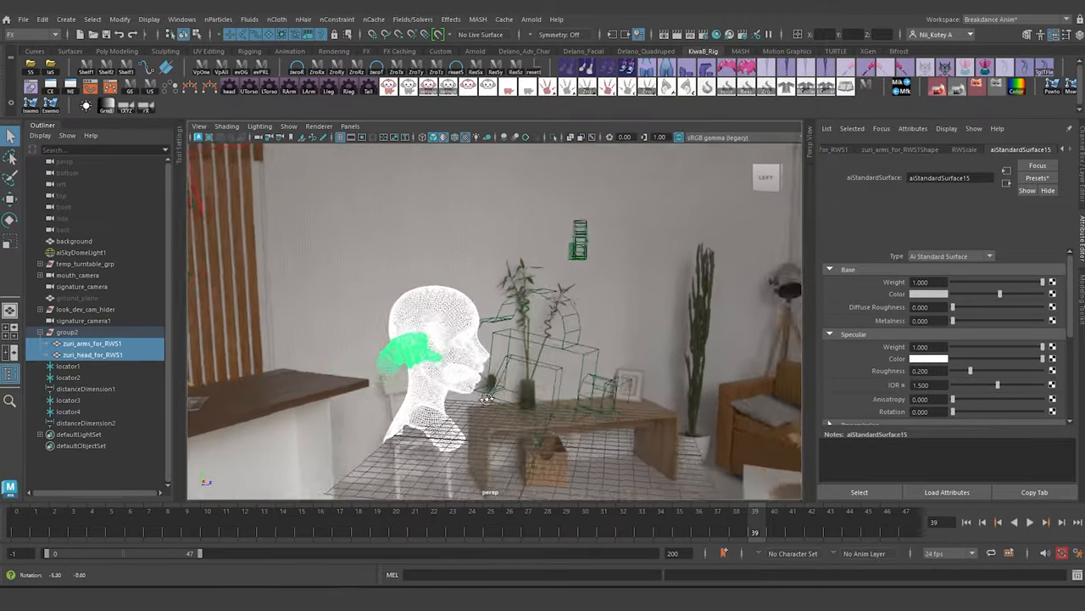
Step: Select aiSkyDomeLight1 in the Outliner, orbiting the view around the room backdrop
drag(488, 398, 722, 394)
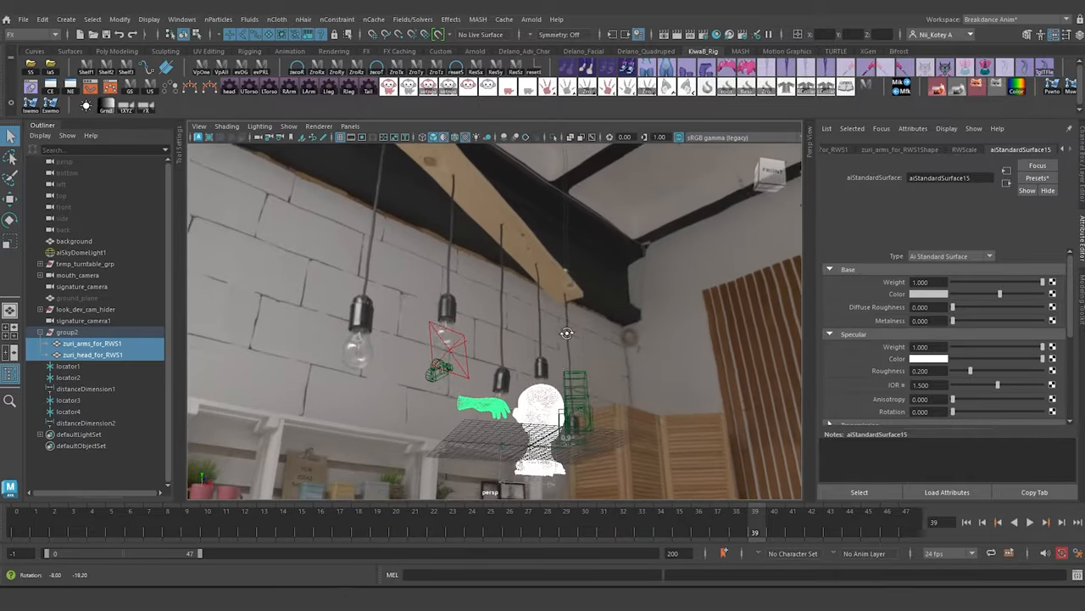
click(81, 252)
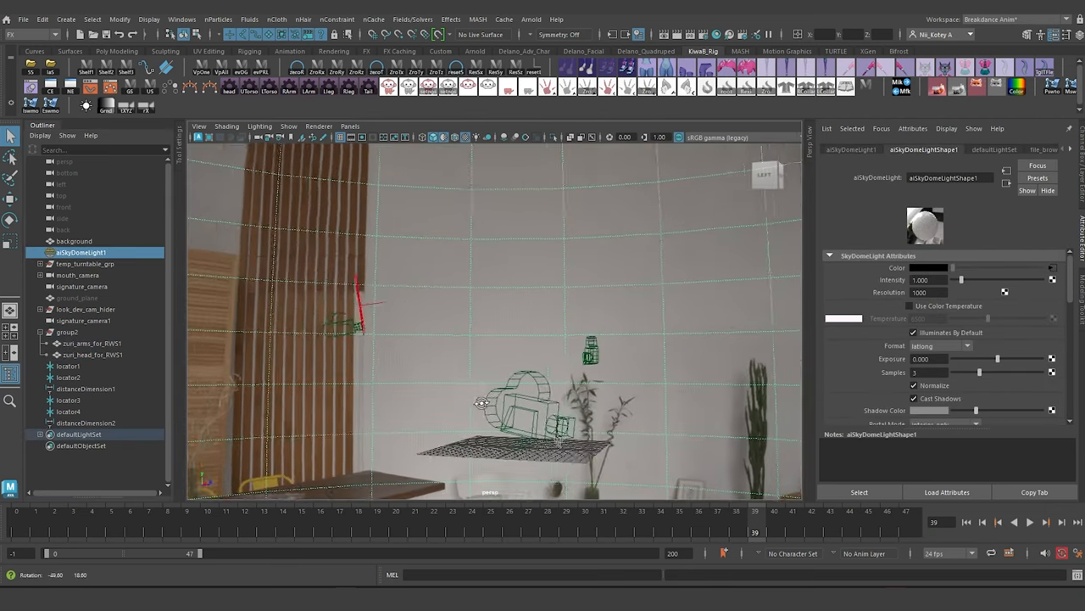
drag(483, 322, 297, 399)
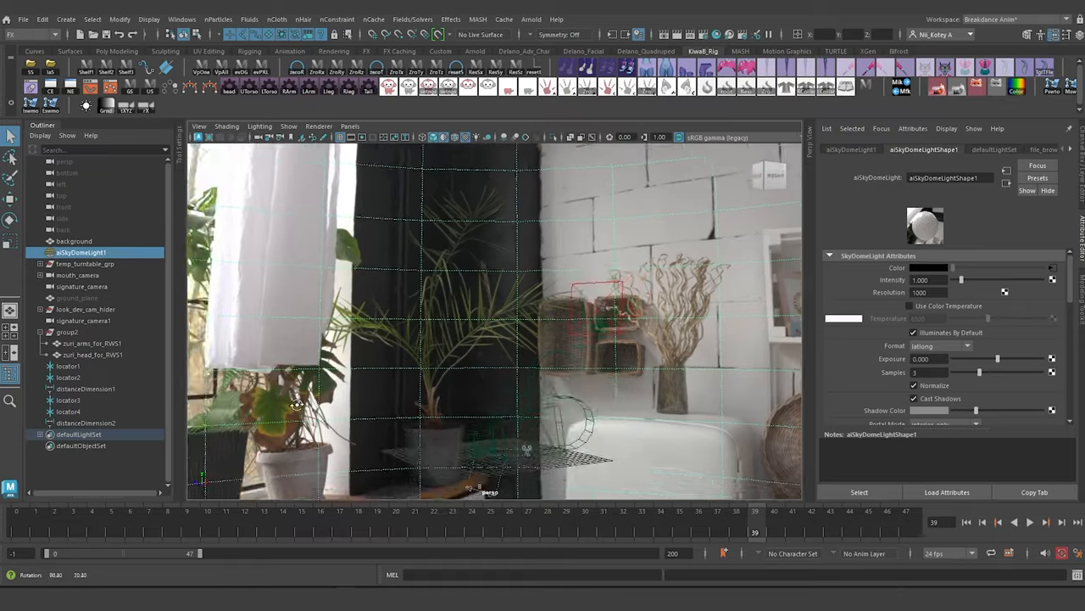